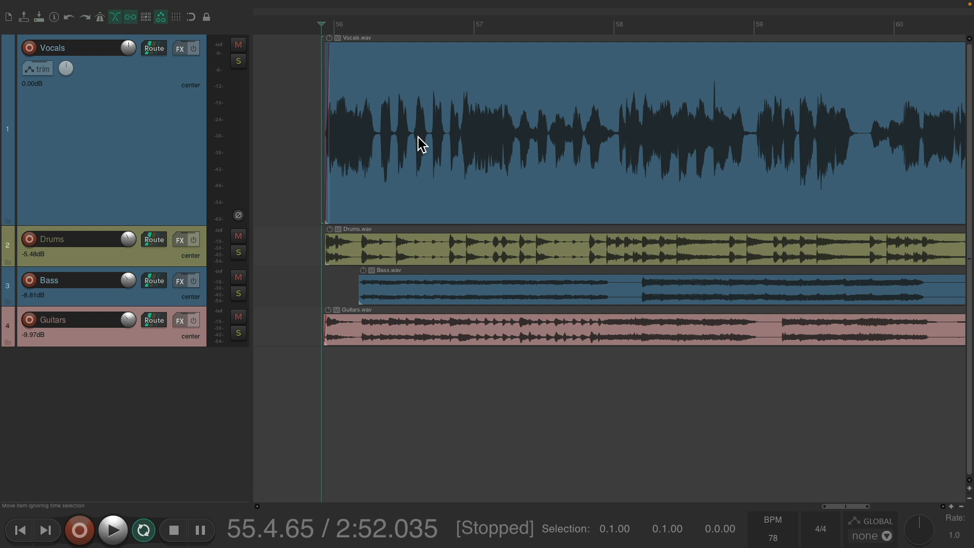
mouse_move(482, 310)
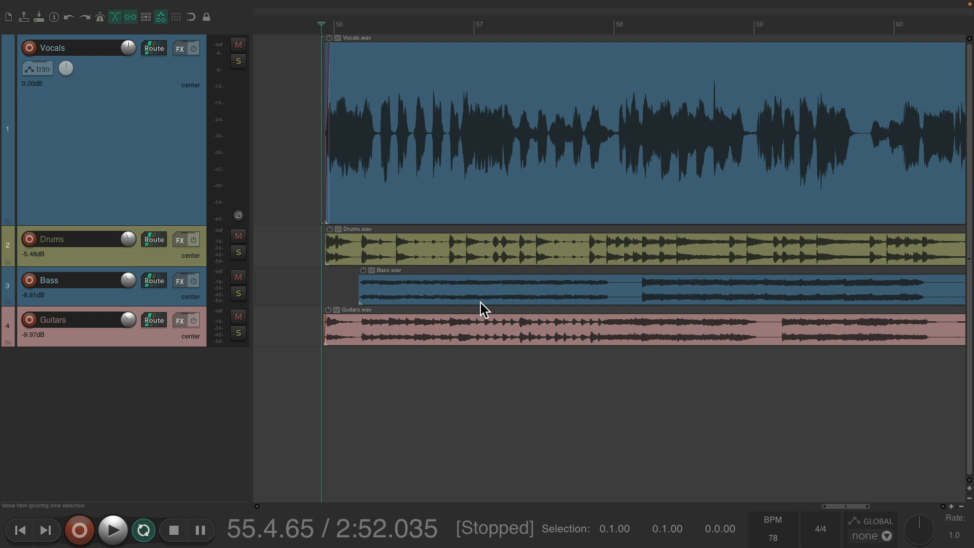
Ride the Vocals fader up and down during playback, leaving it at -3.6 dB
click(112, 530)
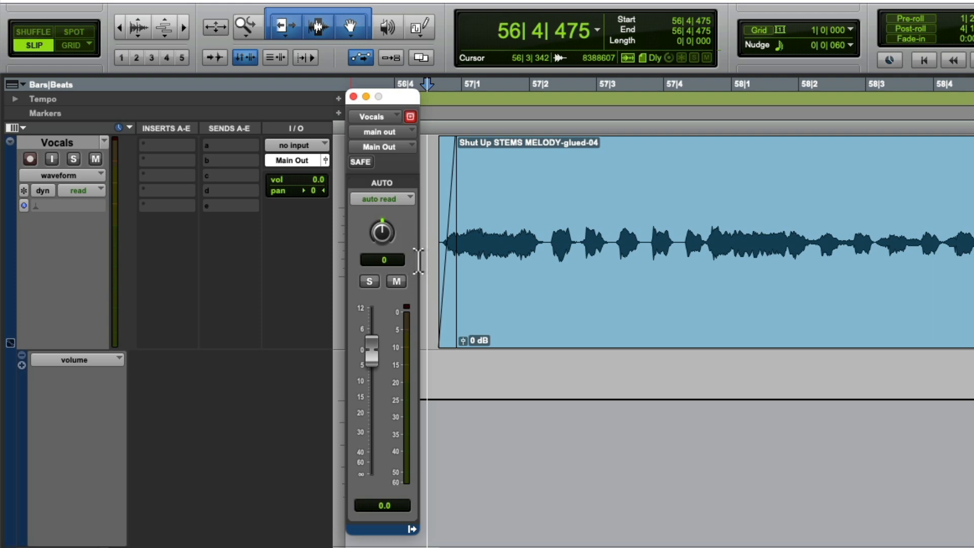
mouse_move(396, 407)
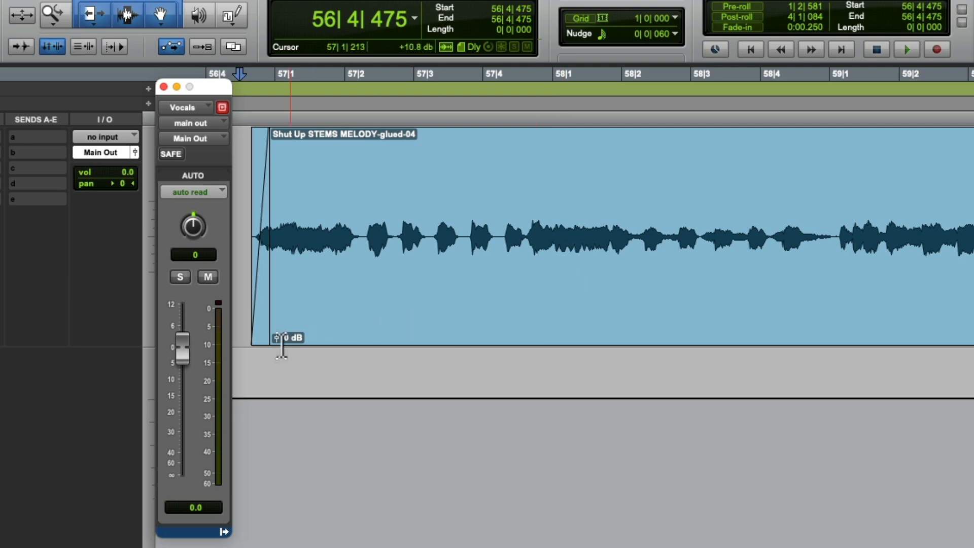
drag(182, 345, 182, 385)
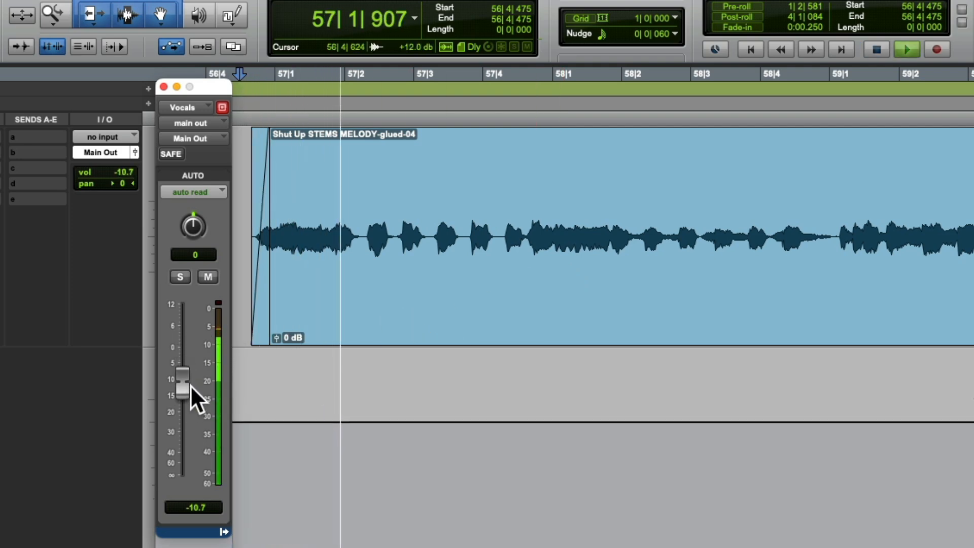
drag(184, 382, 184, 345)
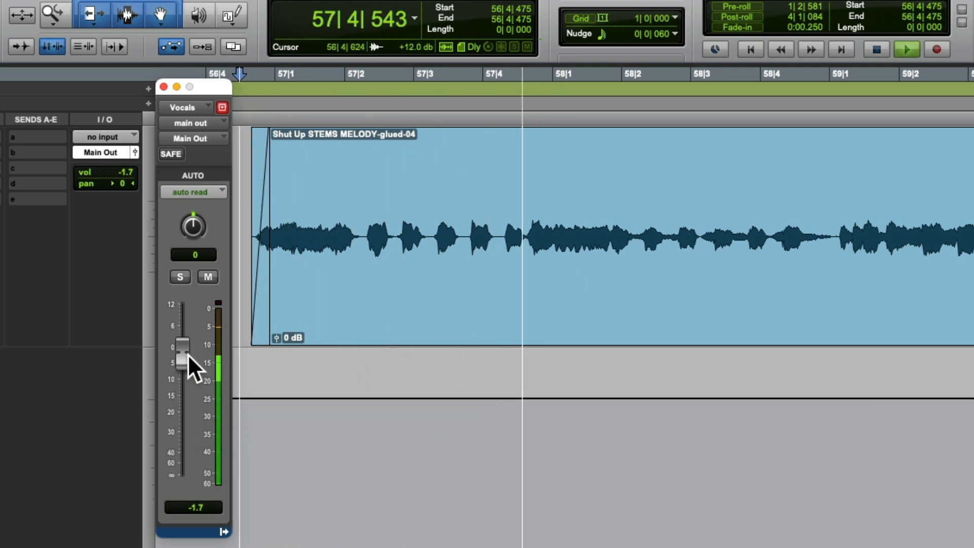
drag(168, 345, 183, 380)
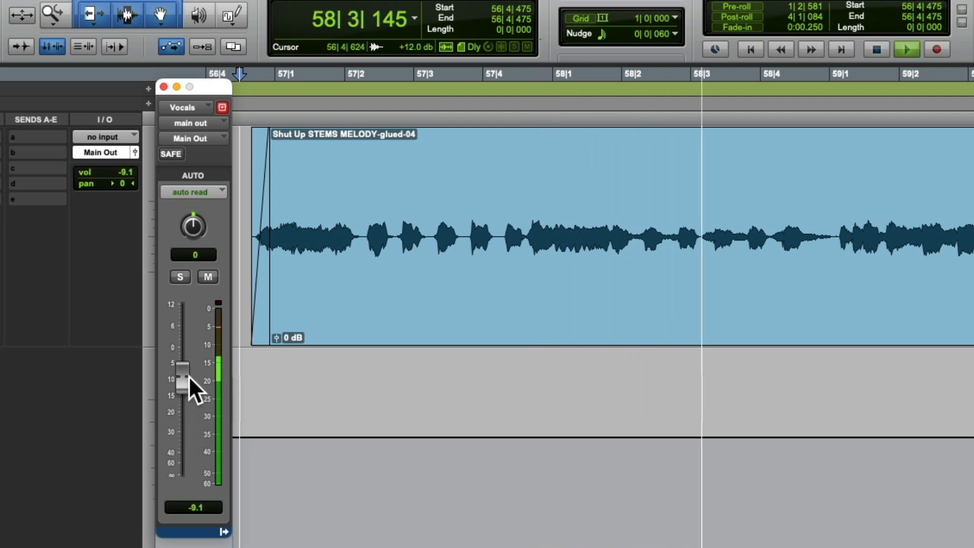
drag(182, 379, 182, 345)
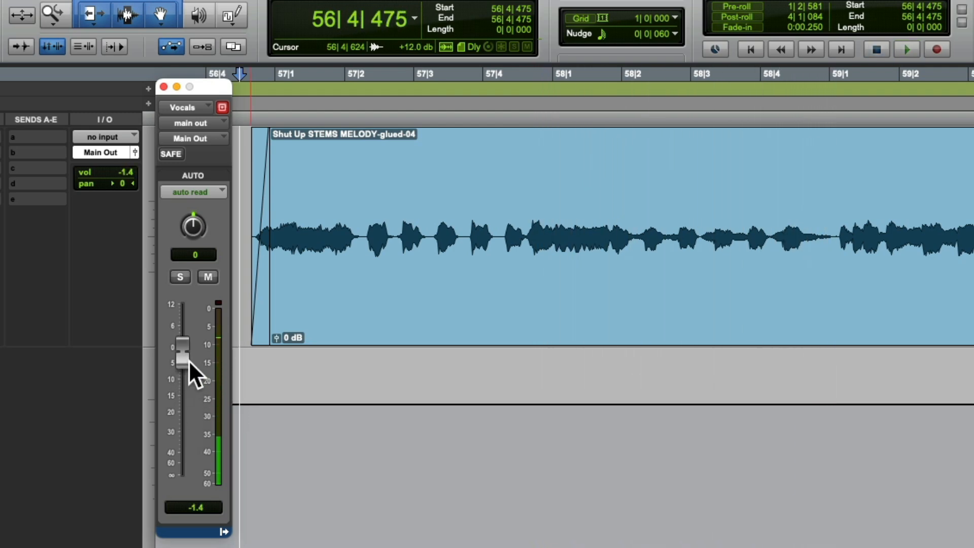
drag(182, 360, 182, 345)
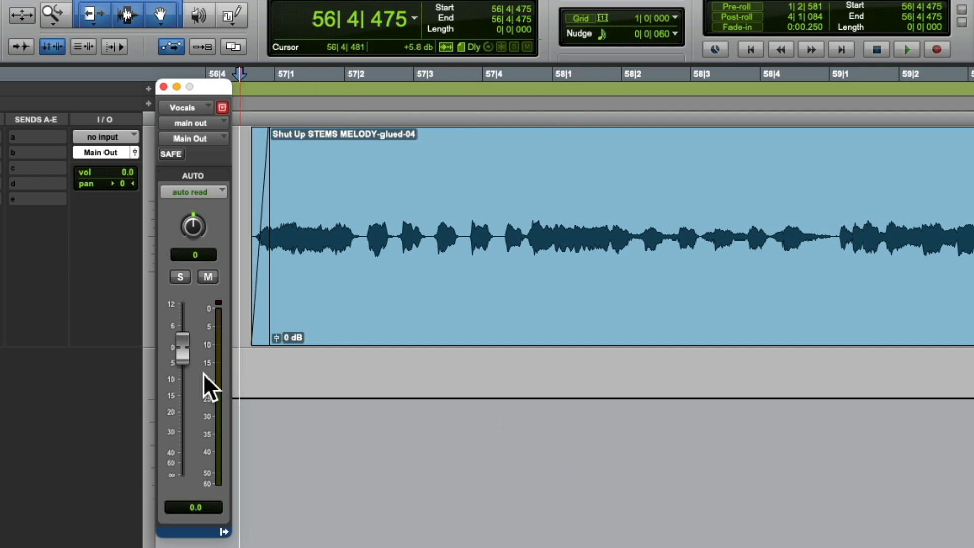
drag(182, 348, 182, 398)
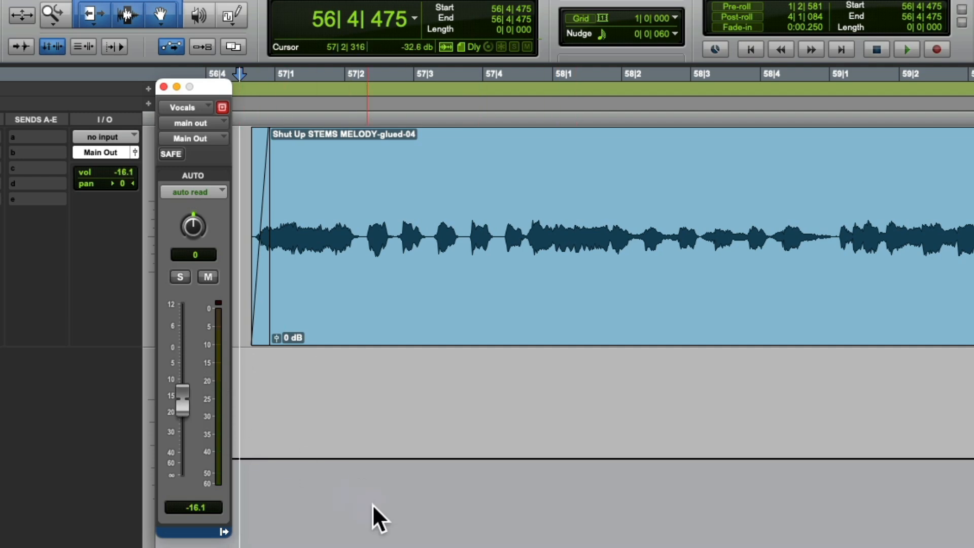
drag(182, 401, 183, 354)
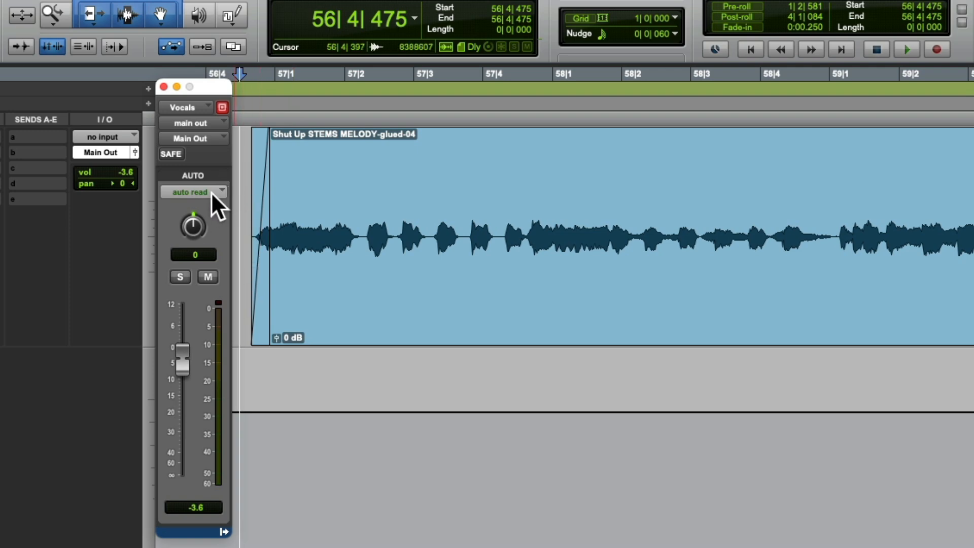
Put the Vocals track in Write mode and record two volume dips by riding the fader
click(193, 192)
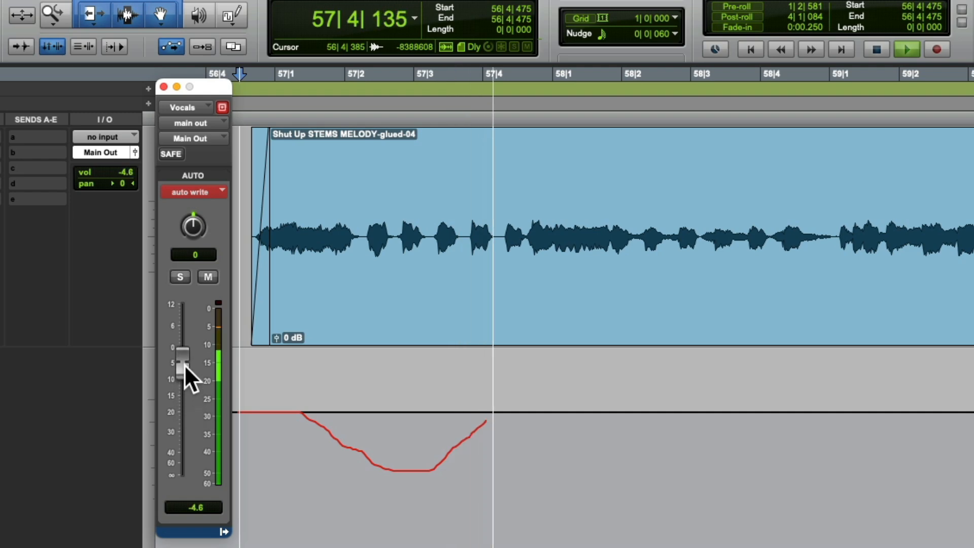
drag(176, 364, 176, 416)
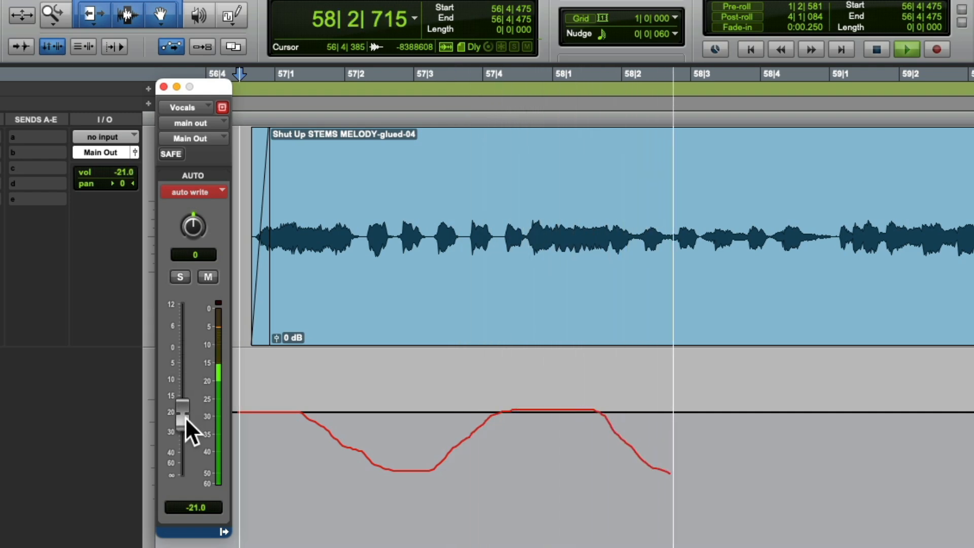
drag(186, 423, 187, 360)
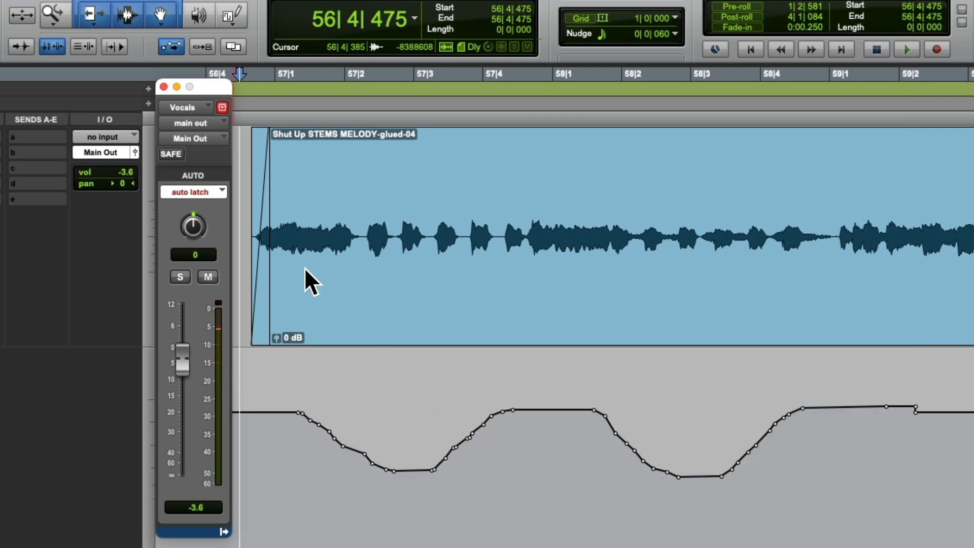
Switch the Vocals automation mode from Latch to Read, then play back the two-dip curve
click(193, 192)
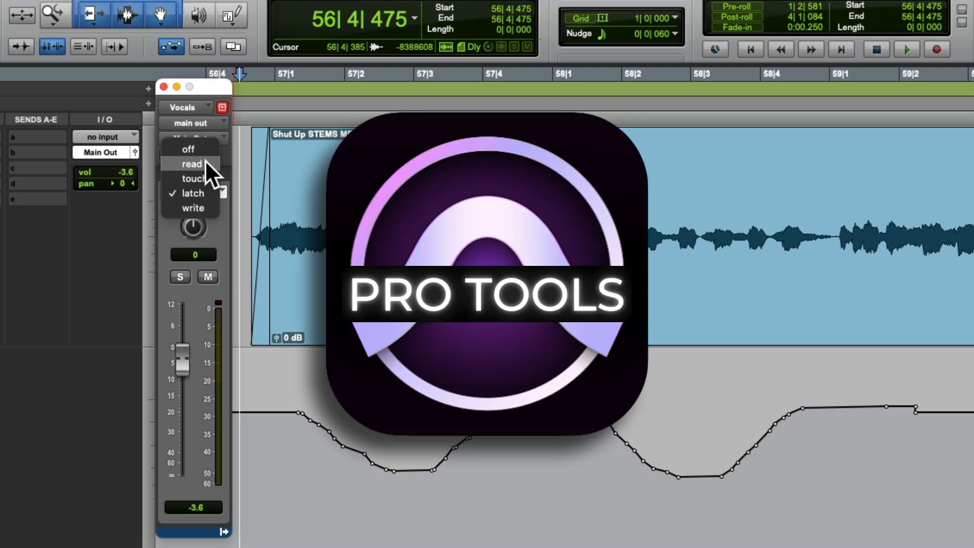
click(192, 164)
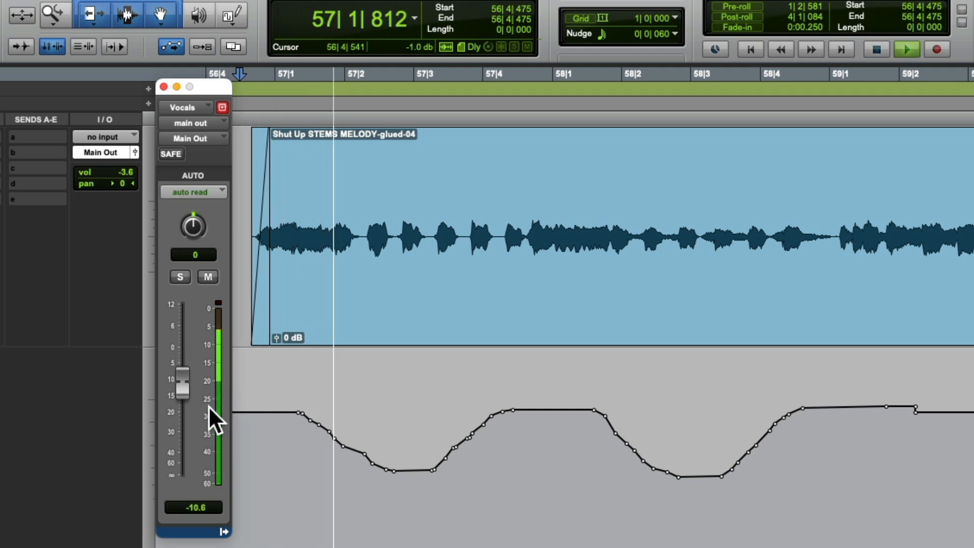
drag(184, 385, 184, 363)
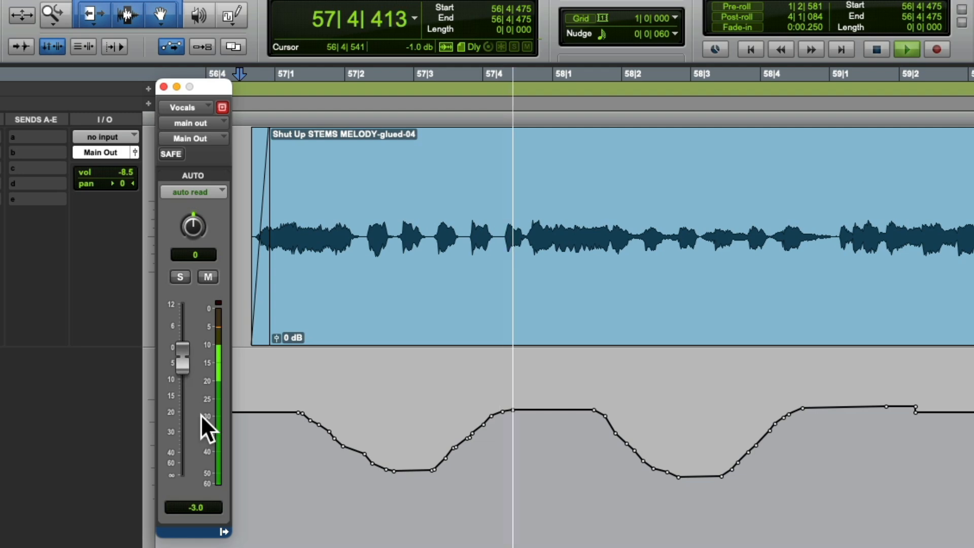
drag(182, 363, 182, 413)
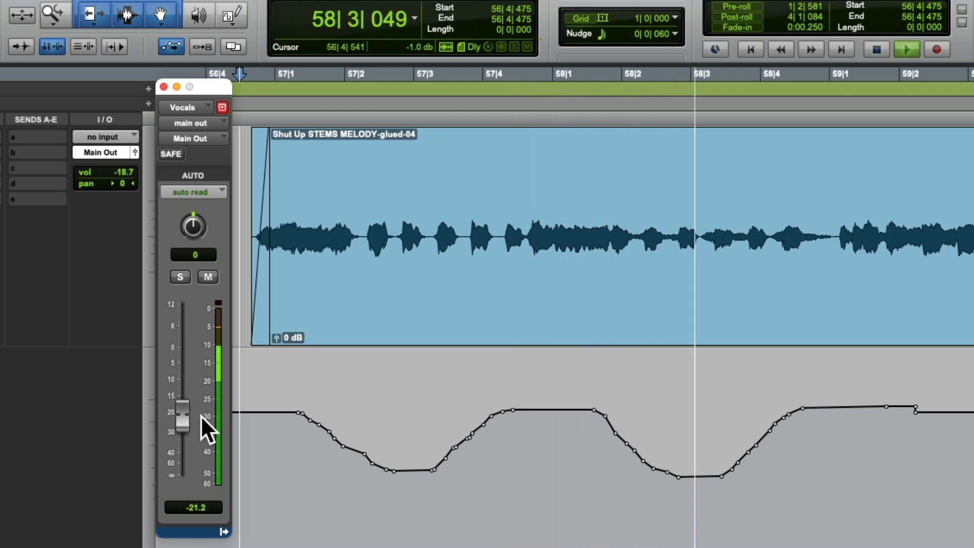
drag(183, 416, 183, 363)
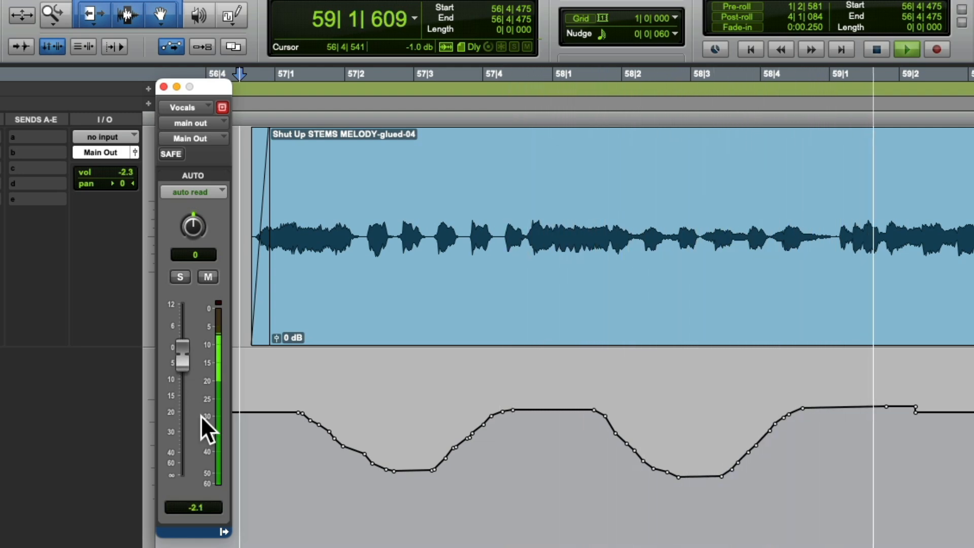
drag(182, 360, 183, 351)
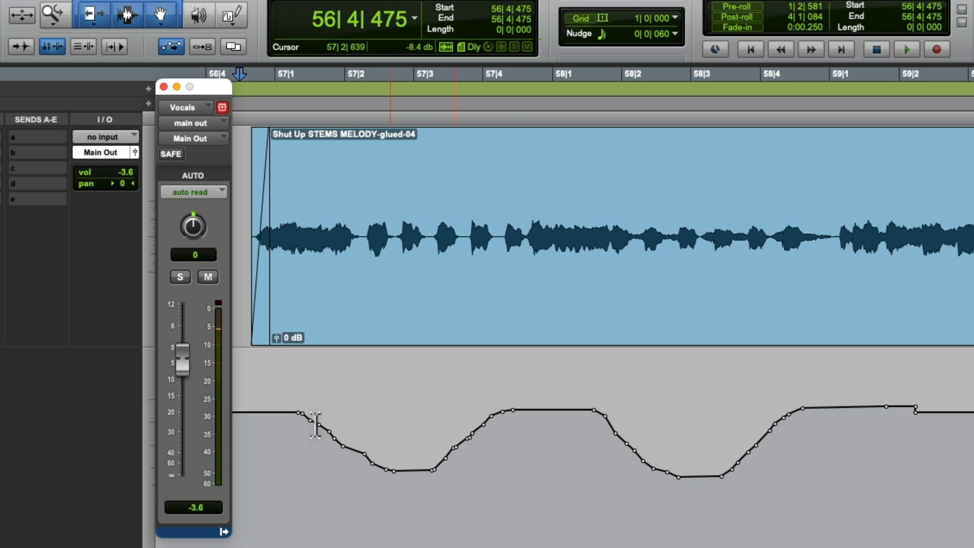
drag(183, 357, 183, 413)
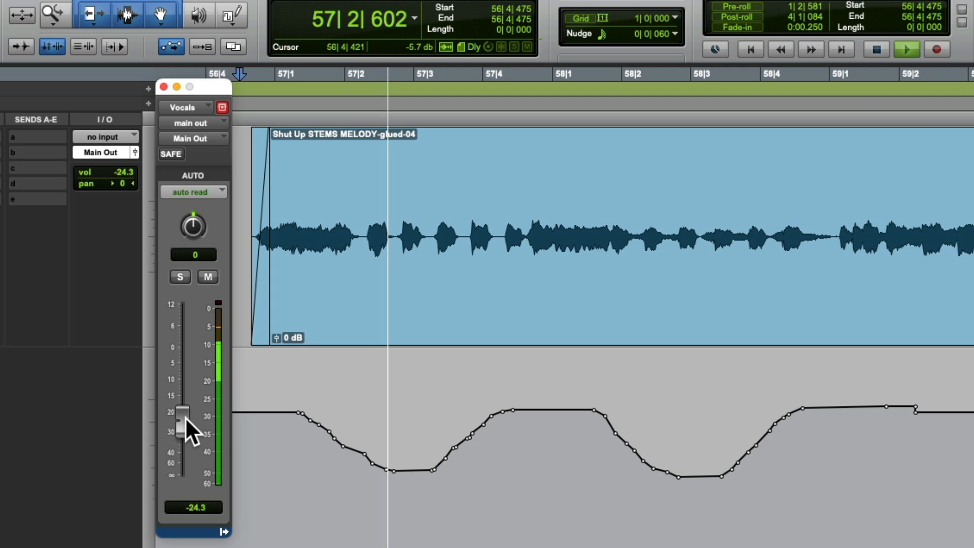
drag(183, 414, 183, 428)
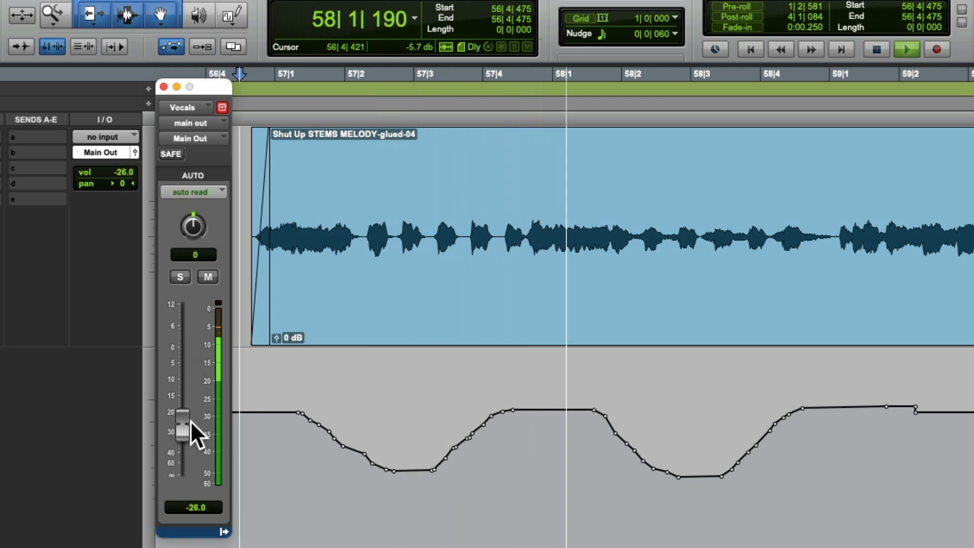
drag(193, 422, 193, 354)
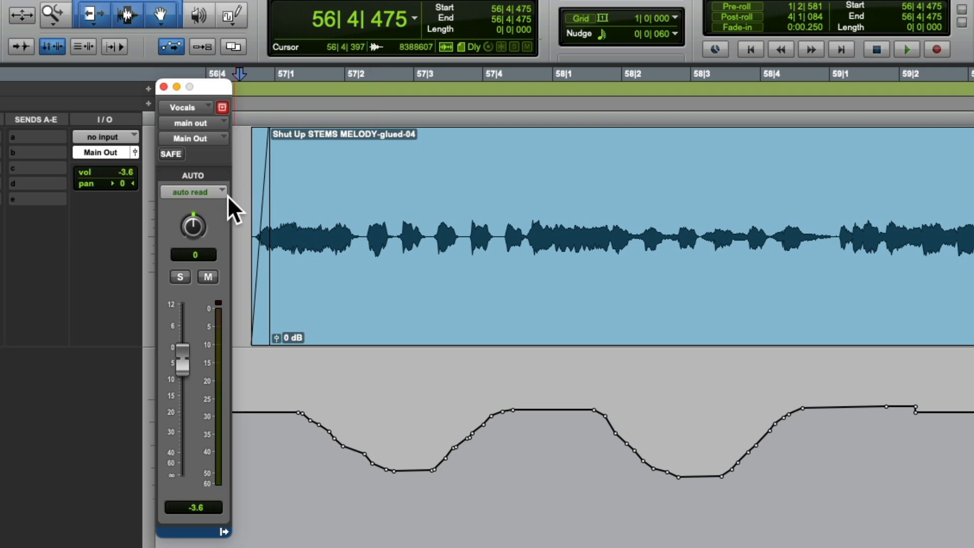
click(193, 192)
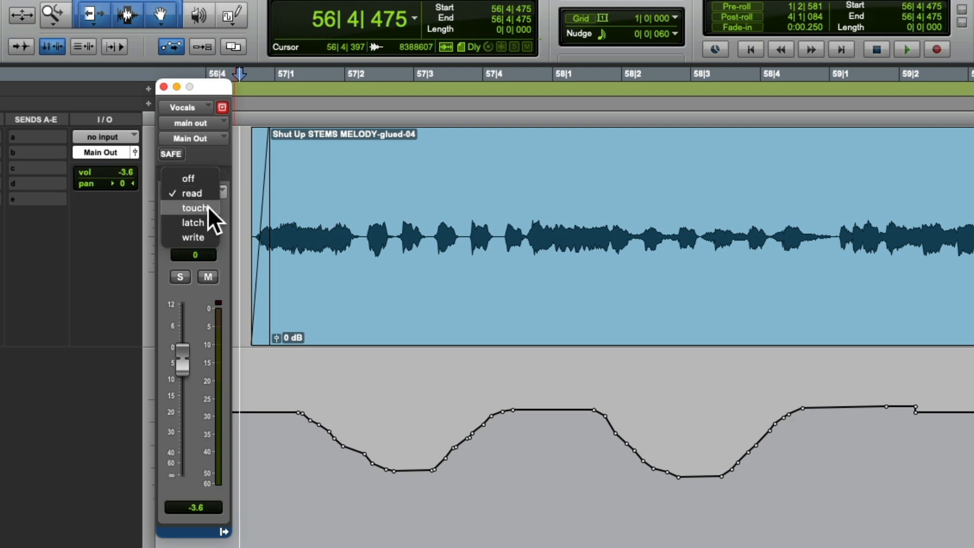
mouse_move(193, 238)
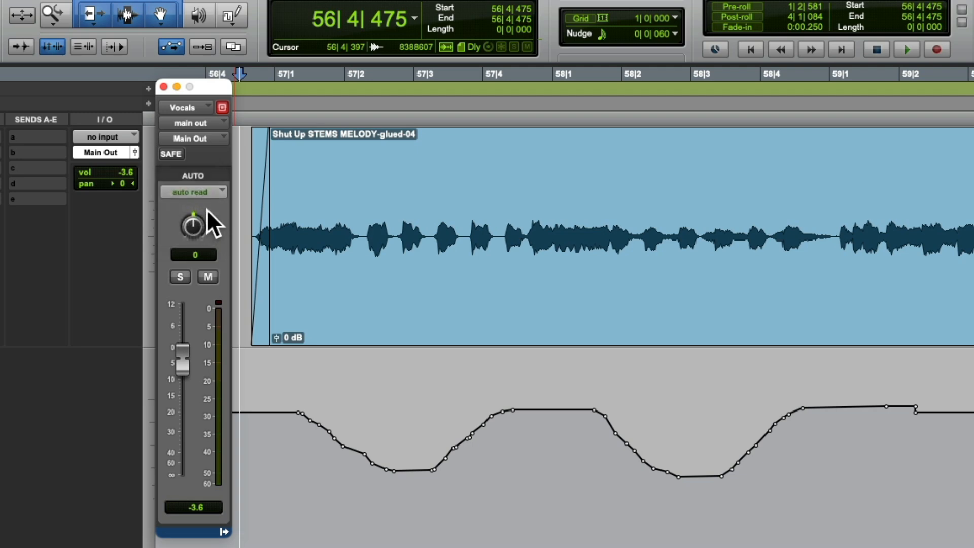
click(194, 192)
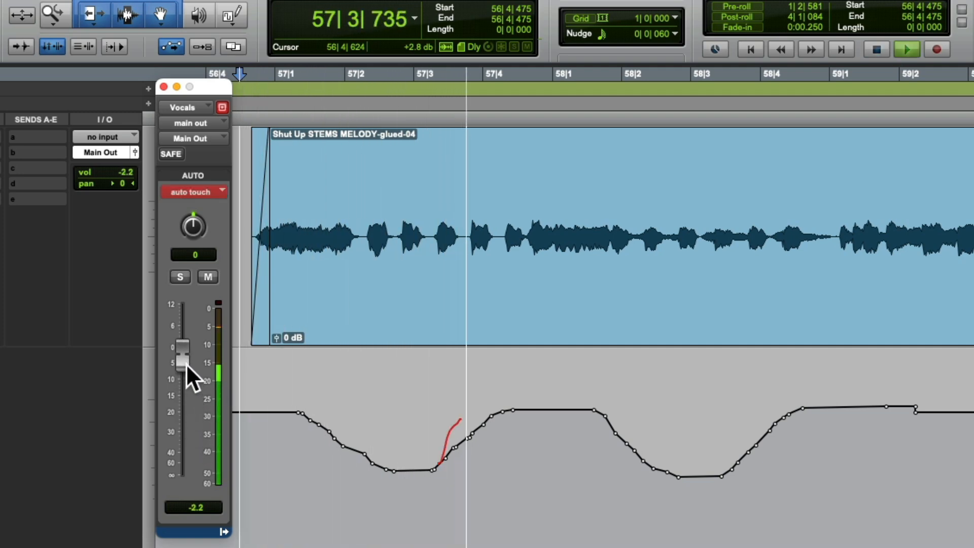
drag(186, 361, 180, 448)
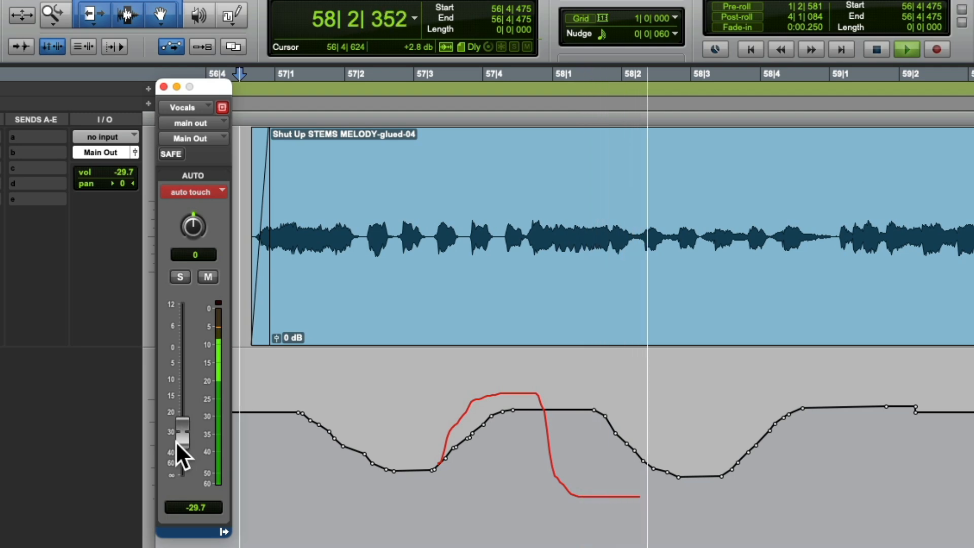
drag(182, 441, 186, 429)
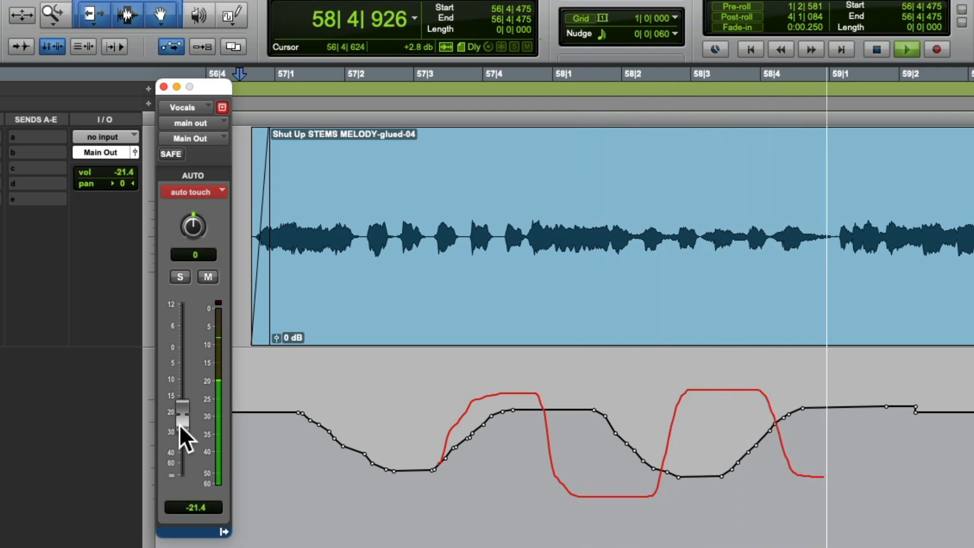
drag(186, 429, 186, 360)
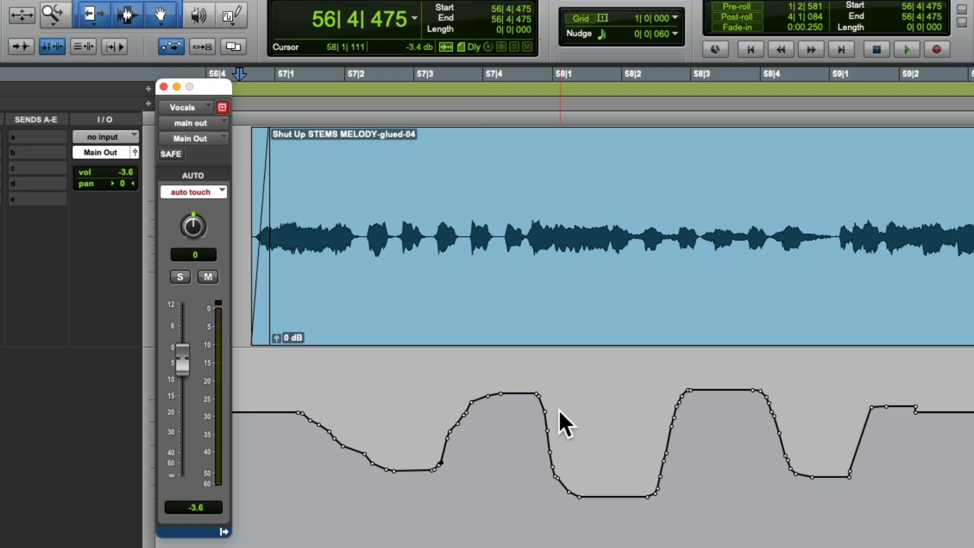
click(917, 51)
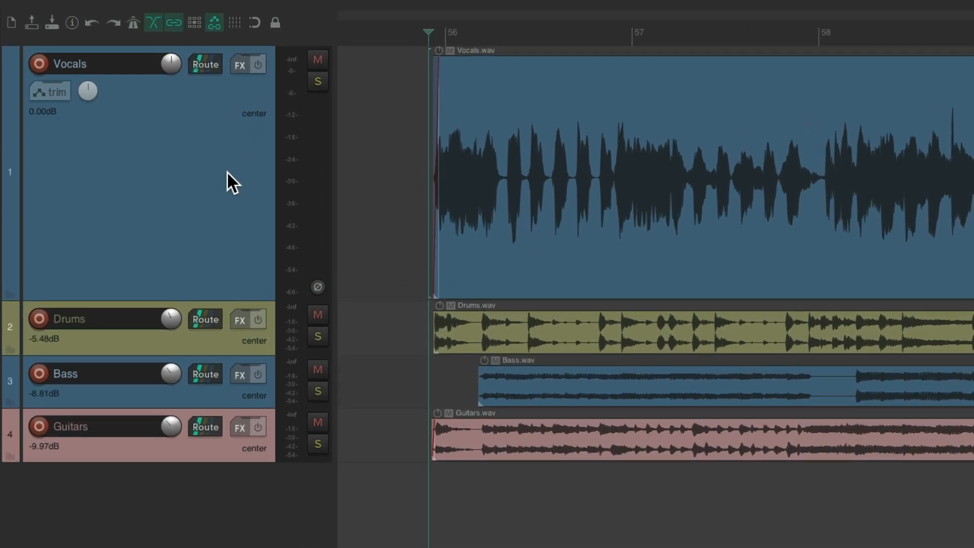
Press V to show the Vocals track's flat 0 dB volume envelope lane
key(v)
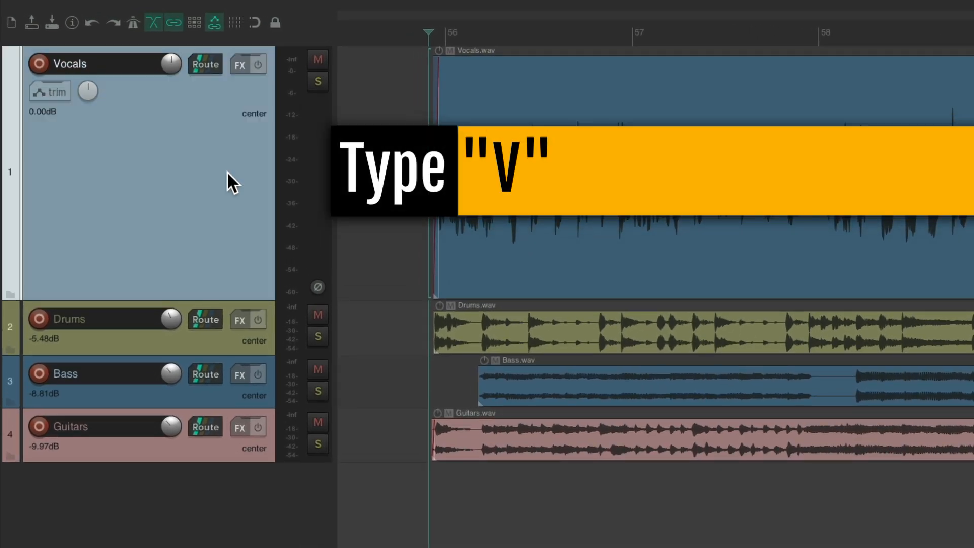
key(v)
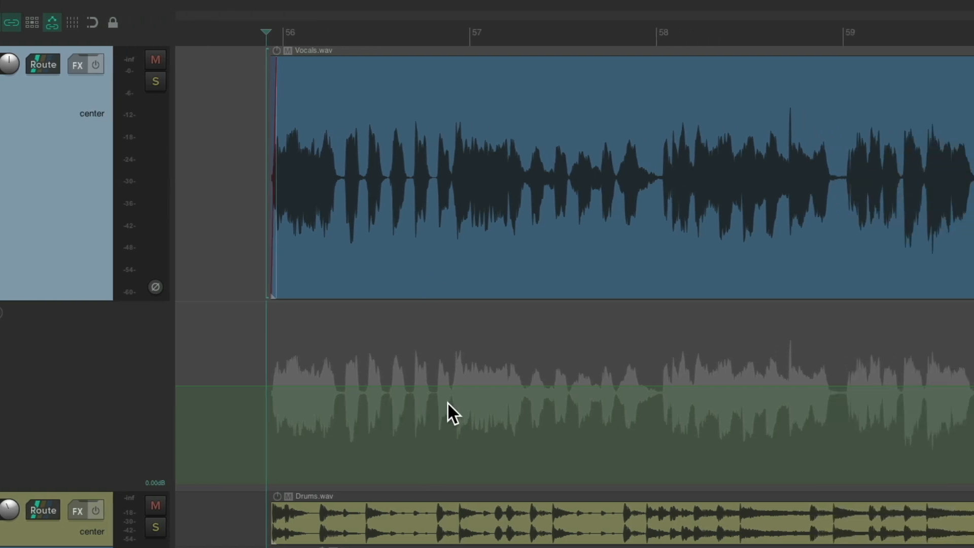
mouse_move(456, 387)
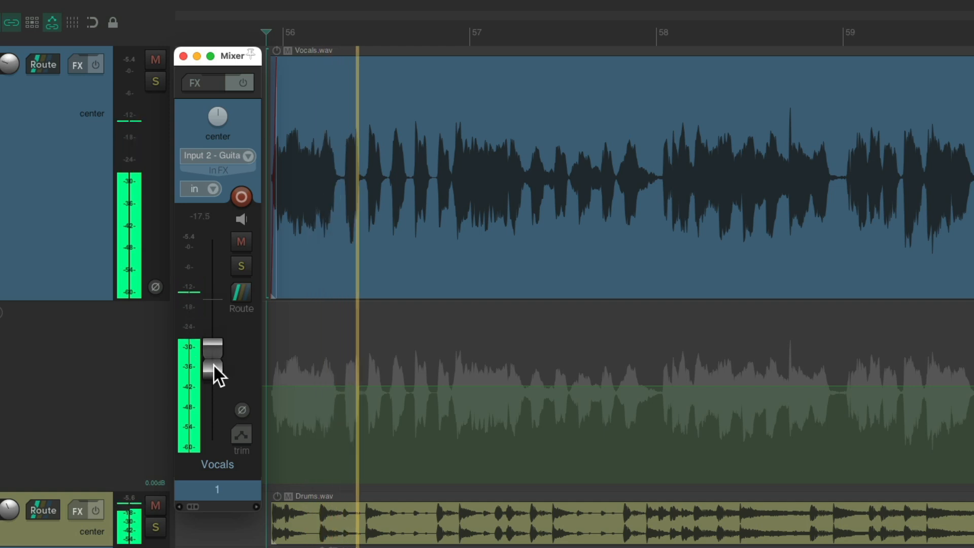
Ride the Vocals mixer fader during playback, ending at -25.5 dB with the envelope flat
drag(213, 361, 213, 307)
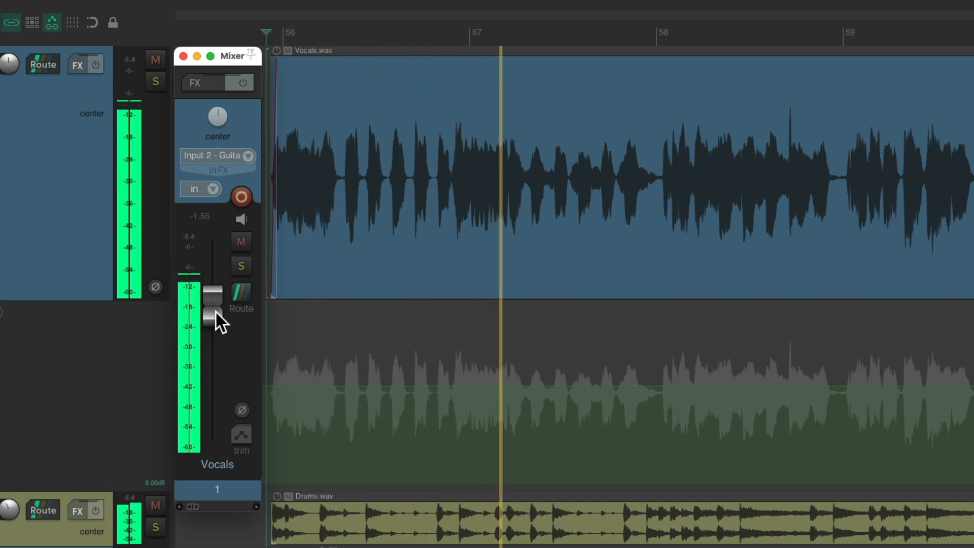
drag(213, 305, 213, 317)
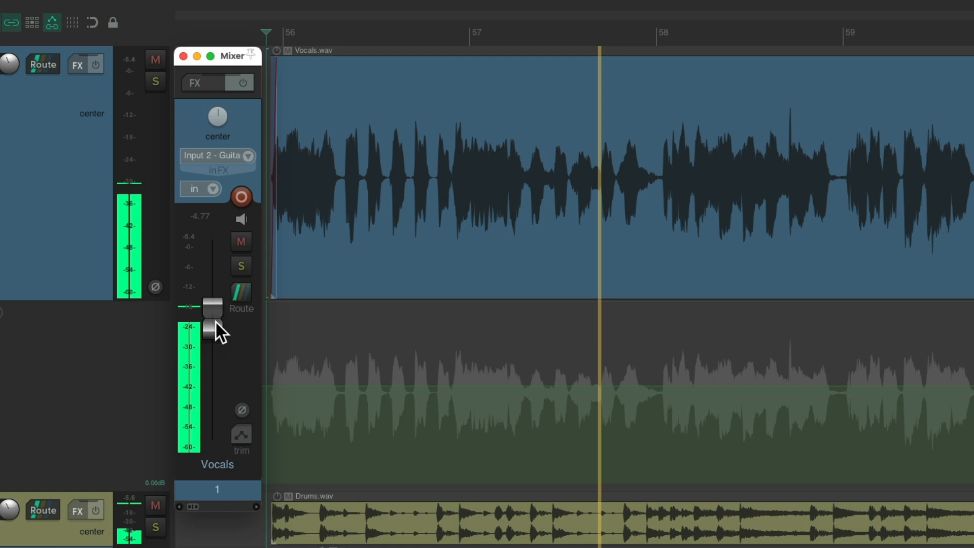
drag(212, 317, 212, 299)
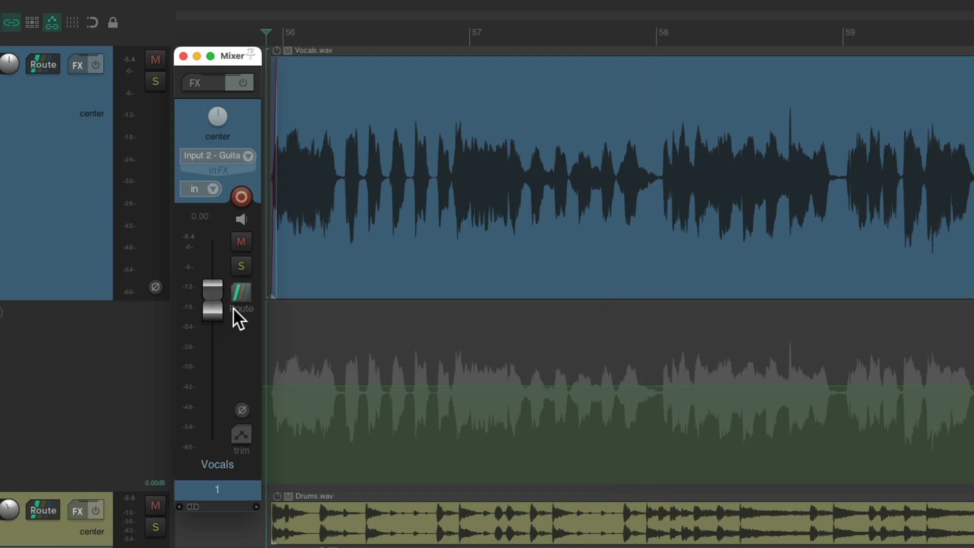
drag(213, 304, 213, 373)
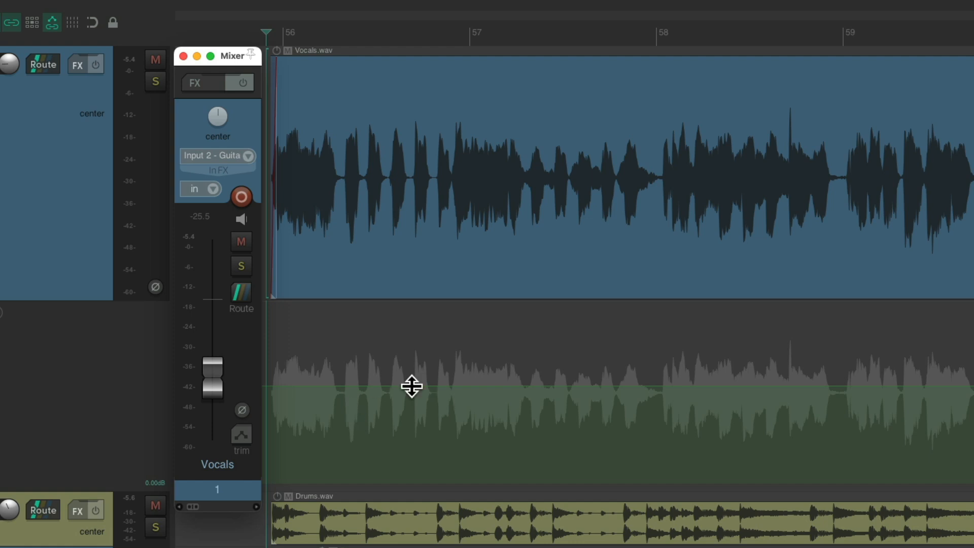
mouse_move(258, 418)
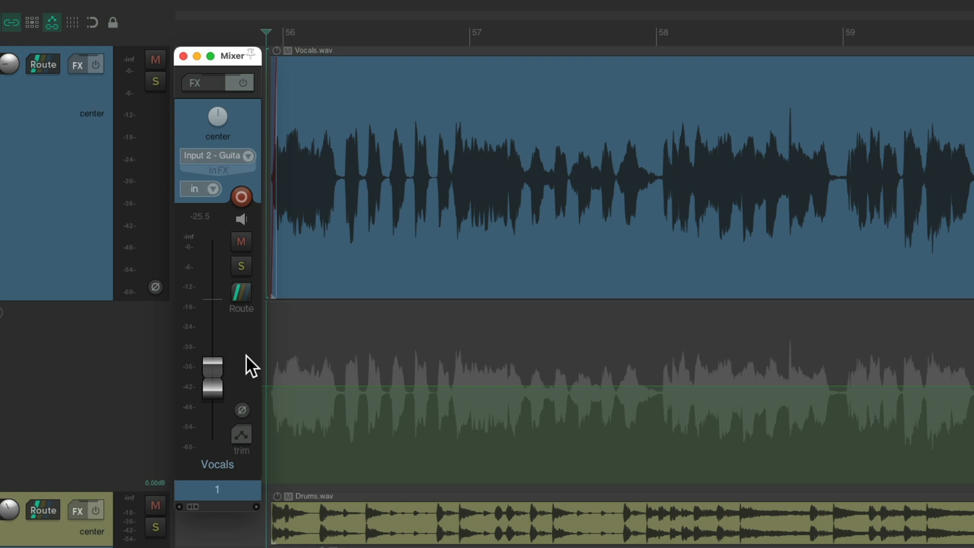
mouse_move(425, 428)
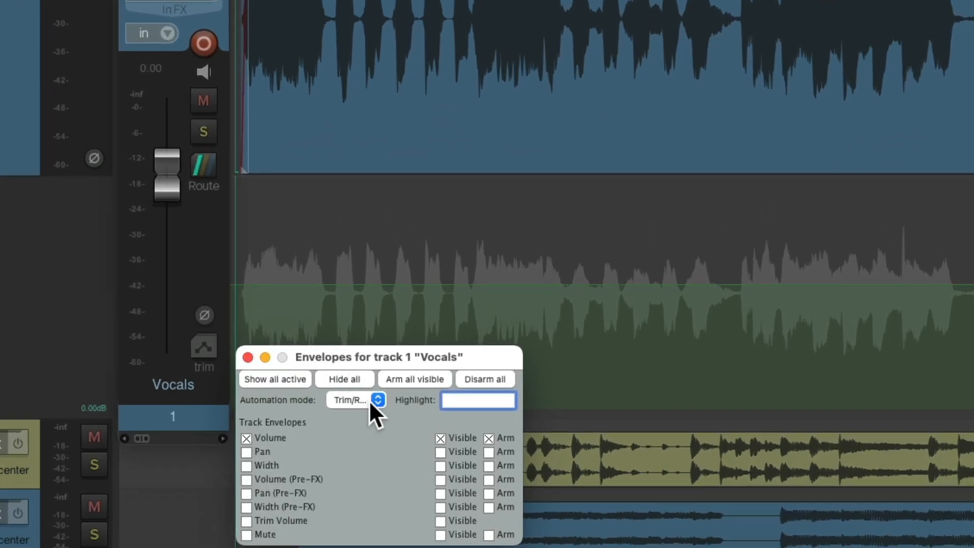
Set the Vocals automation mode dropdown in the envelope window to Write
click(356, 401)
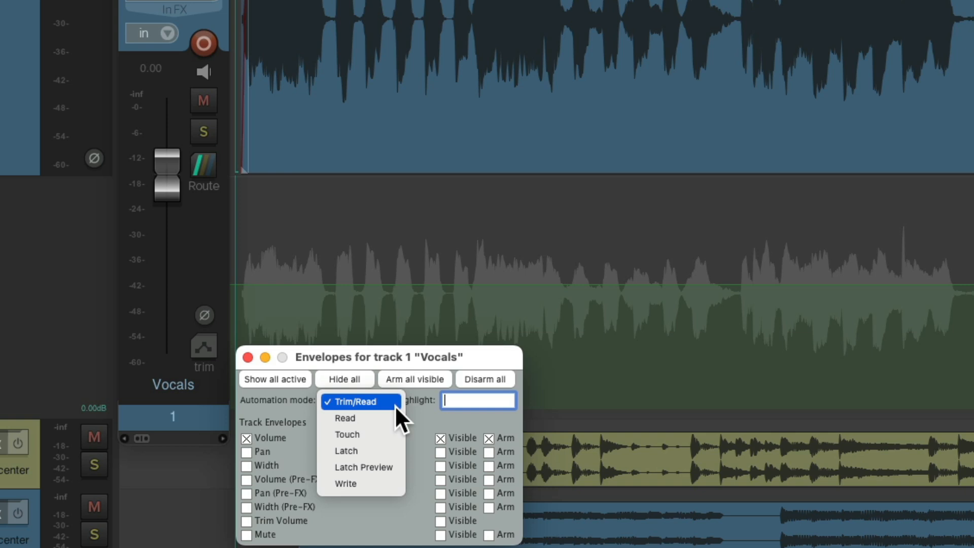
click(345, 484)
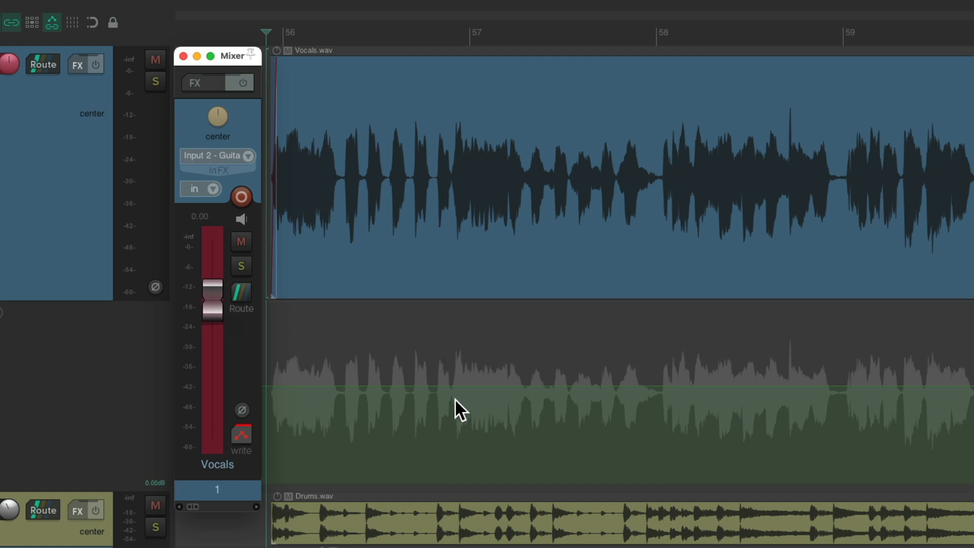
Ride the Vocals fader down during playback to write several volume dips
drag(213, 292, 212, 324)
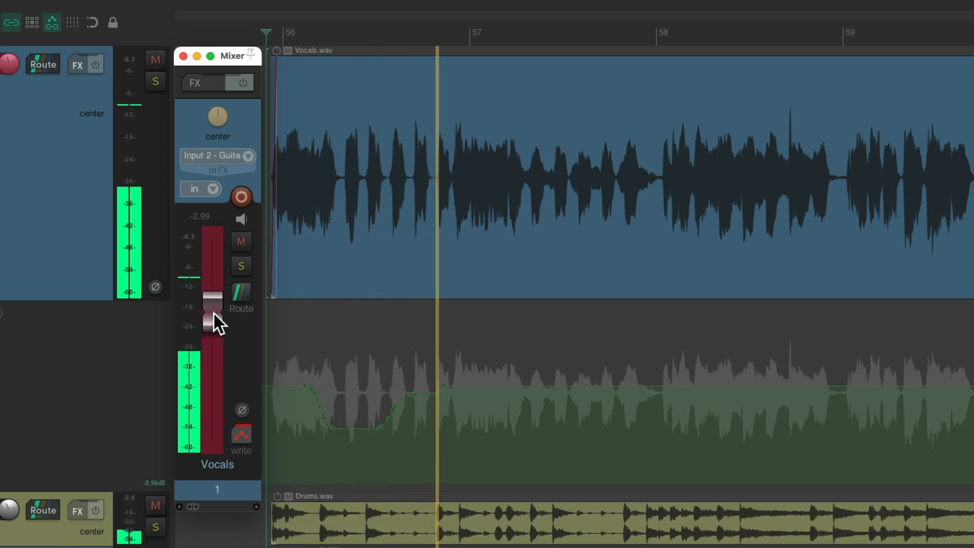
drag(214, 305, 213, 336)
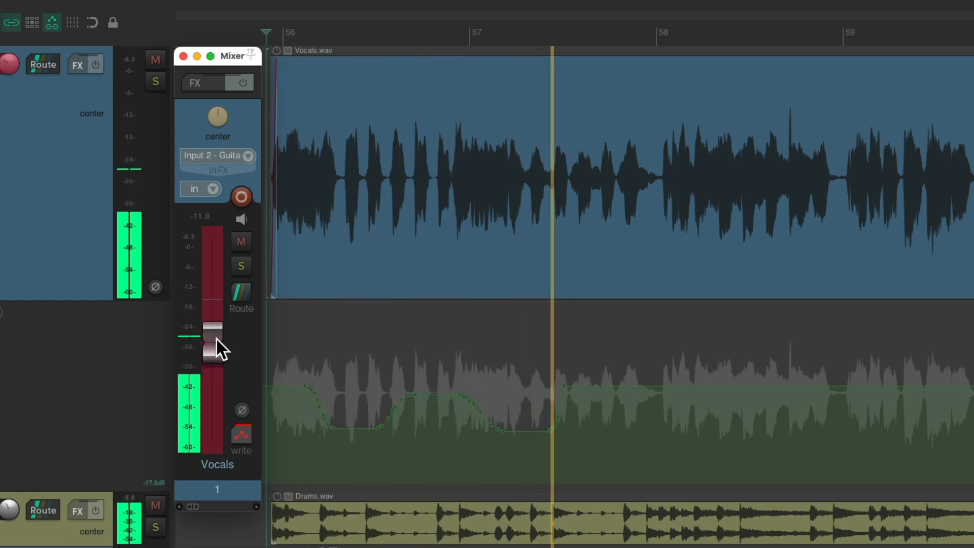
drag(212, 330, 212, 358)
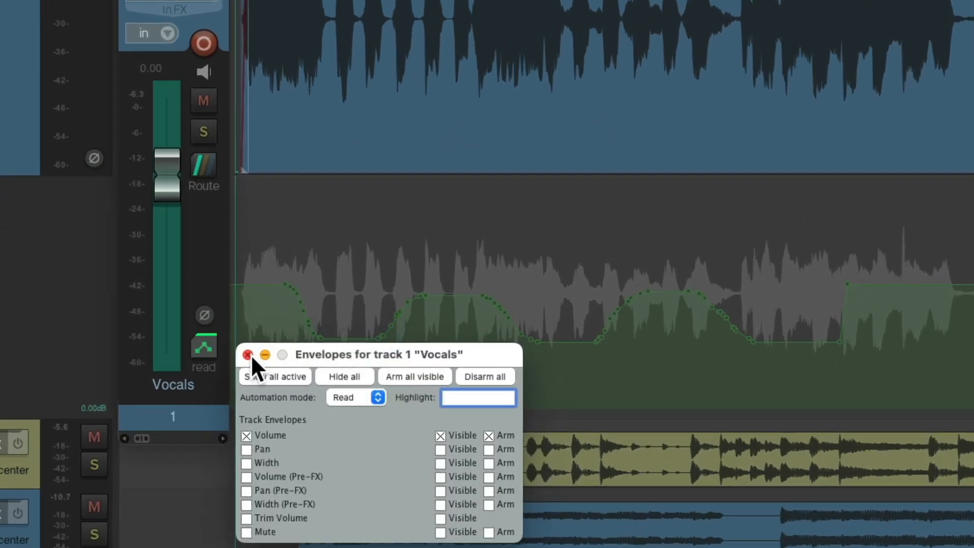
Close the Envelopes window and try moving the Vocals fader during Read playback
click(248, 355)
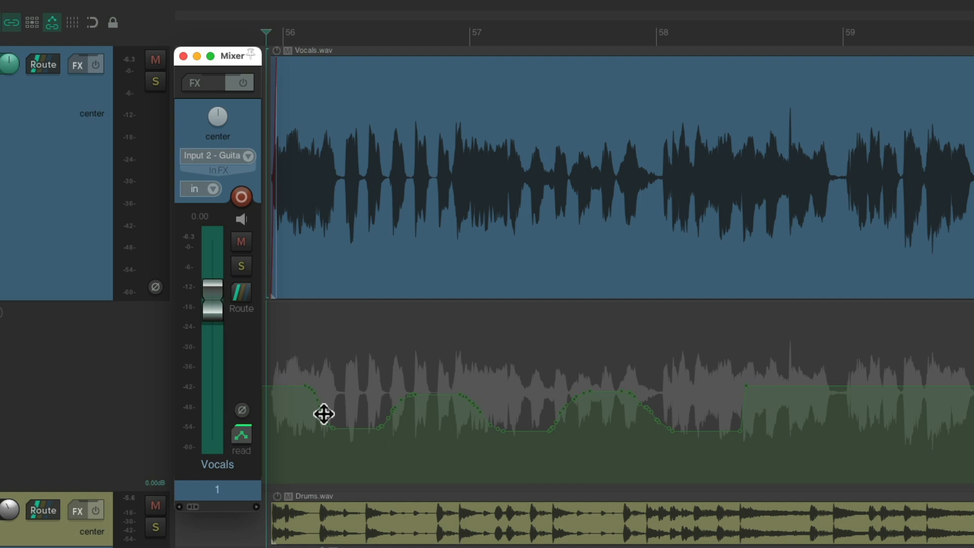
mouse_move(449, 406)
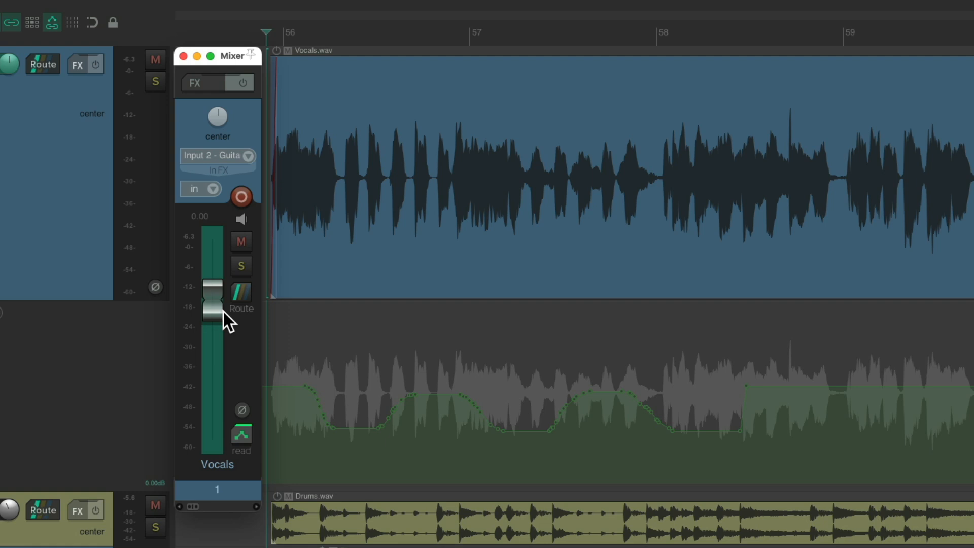
drag(213, 295, 214, 357)
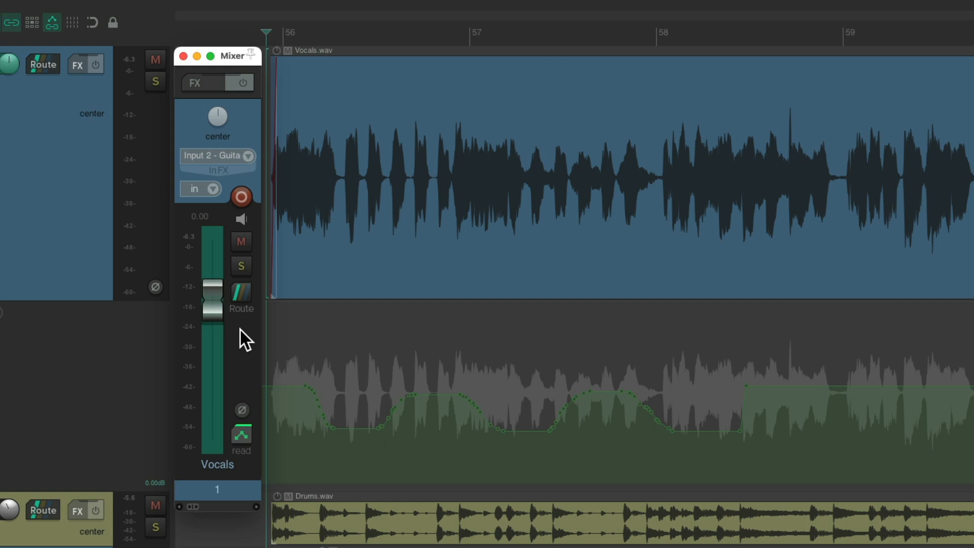
Open the Vocals envelope settings and pick Trim/Read as the automation mode
click(241, 435)
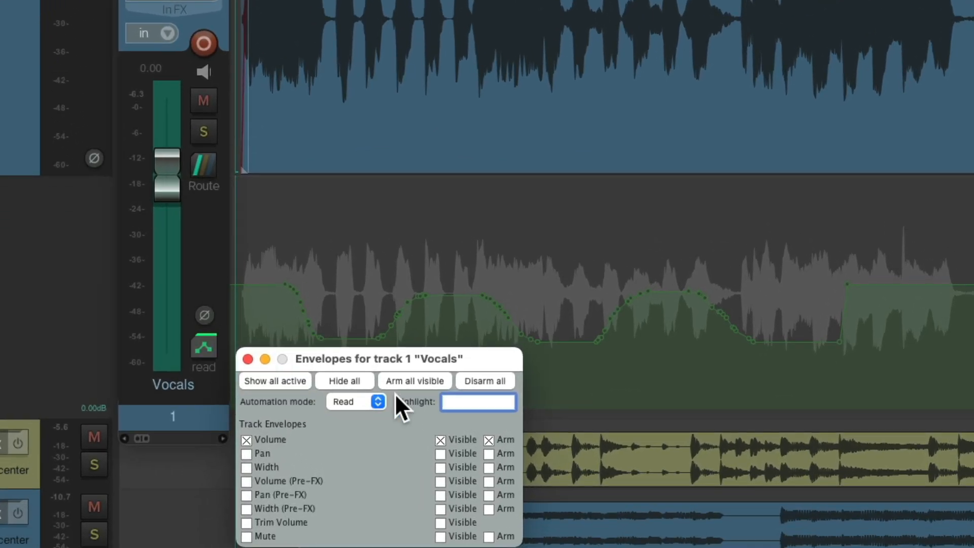
click(356, 401)
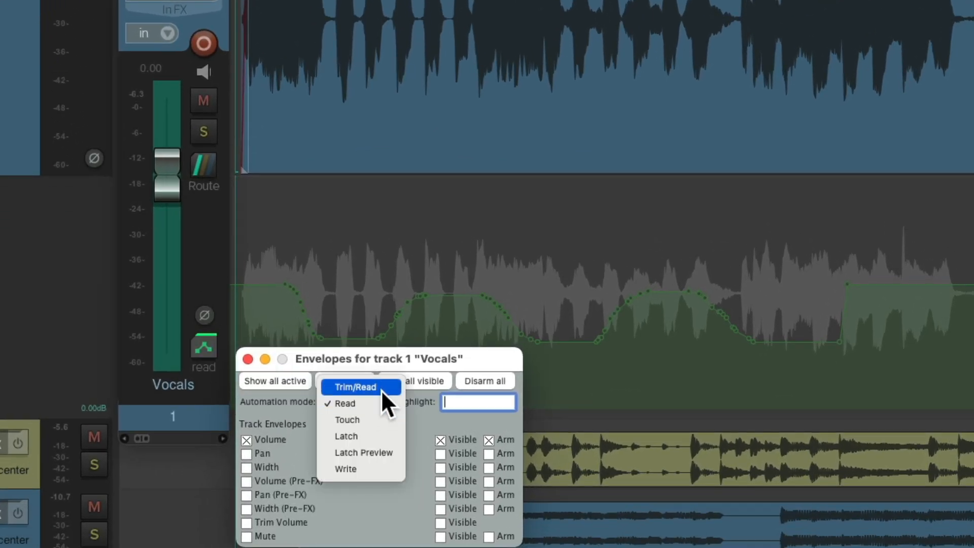
click(360, 387)
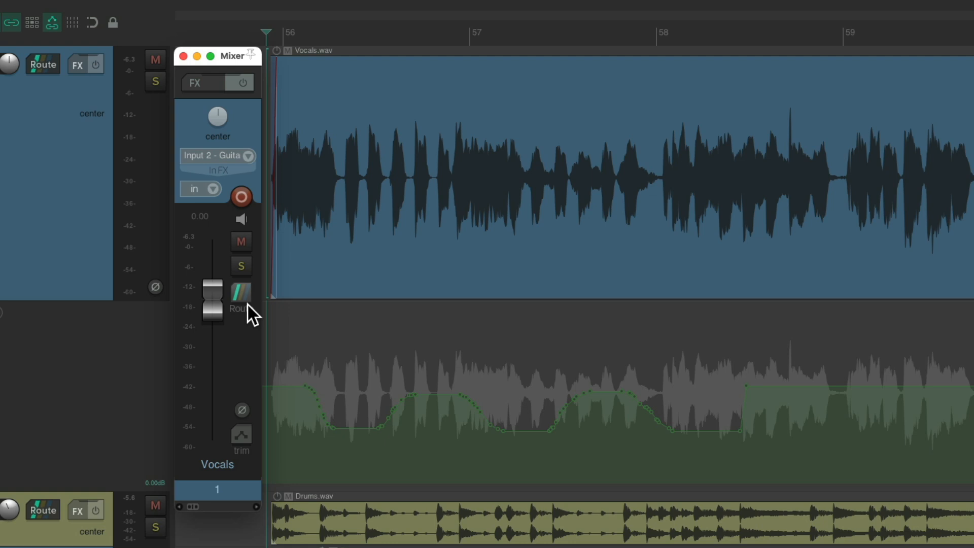
mouse_move(449, 452)
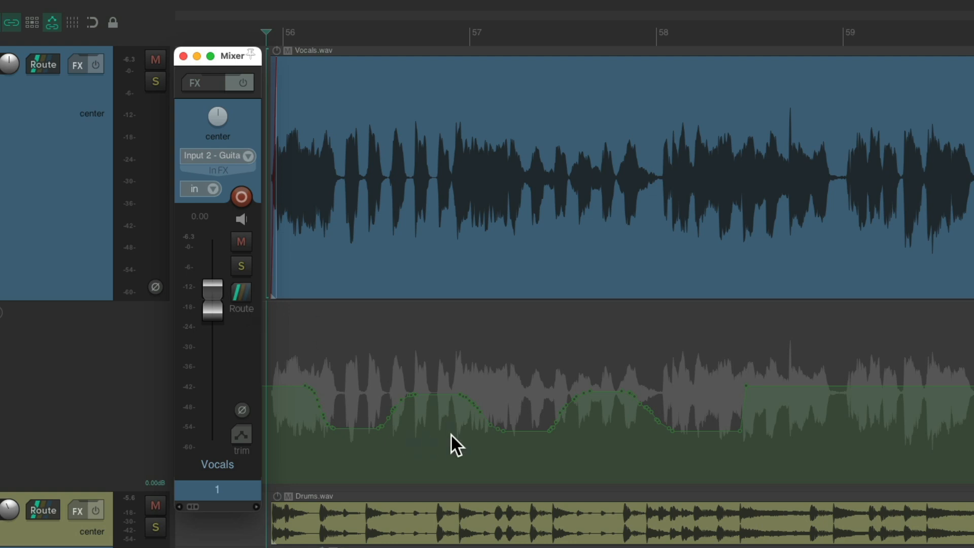
mouse_move(439, 436)
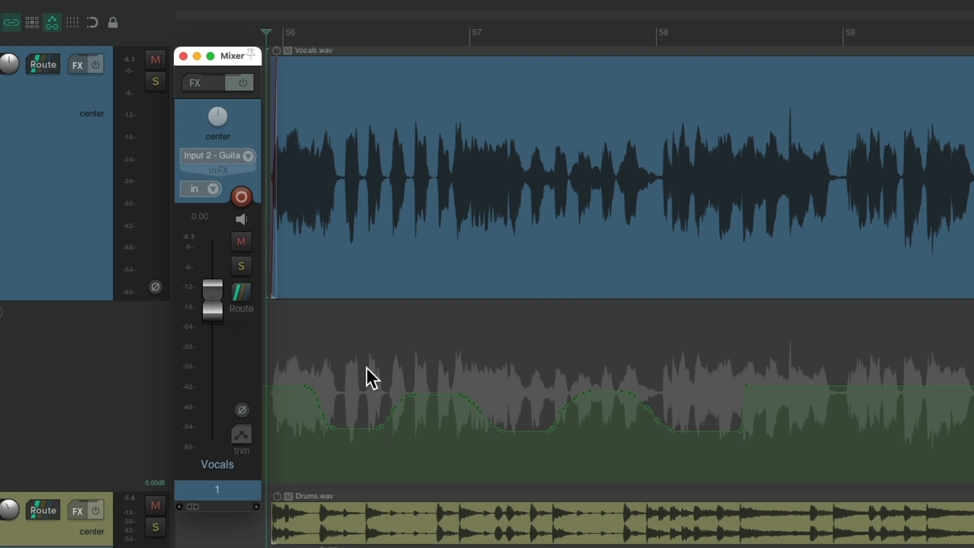
mouse_move(299, 321)
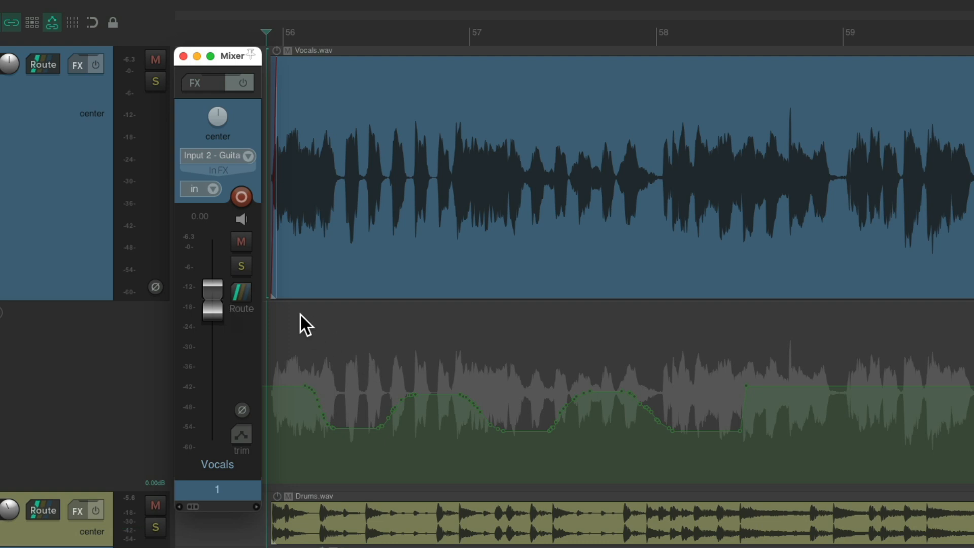
Trim the Vocals fader down during playback, then bring it back to 0.00 dB
drag(213, 293, 213, 320)
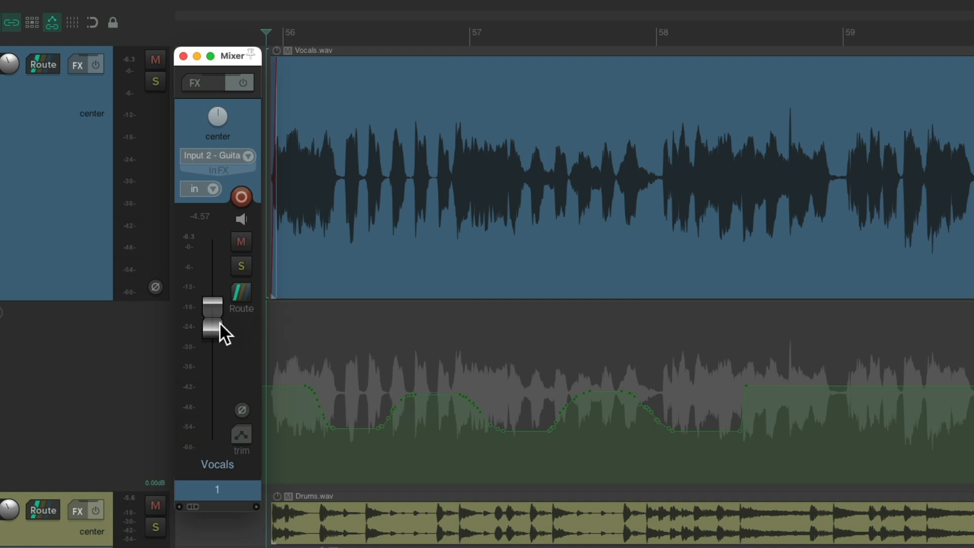
drag(214, 317, 214, 323)
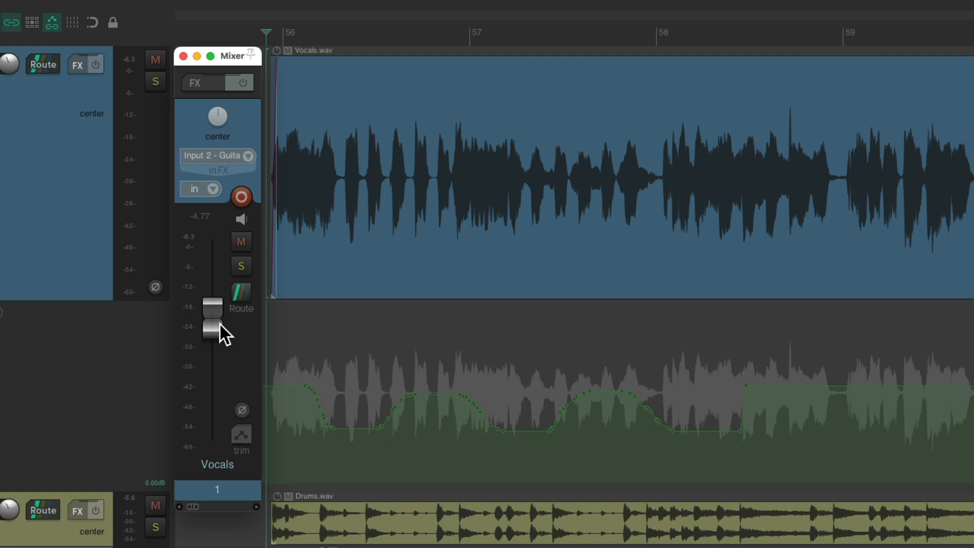
drag(213, 326, 214, 305)
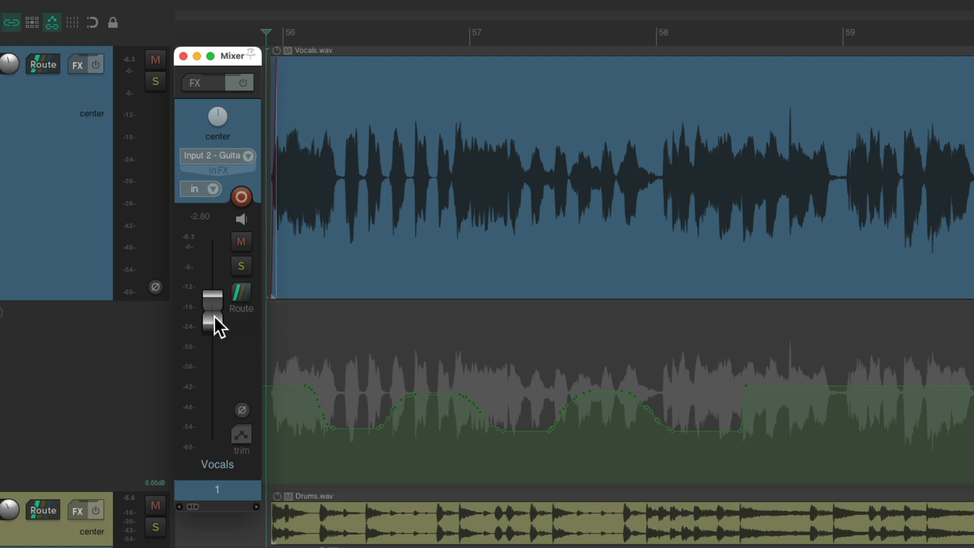
drag(214, 320, 214, 299)
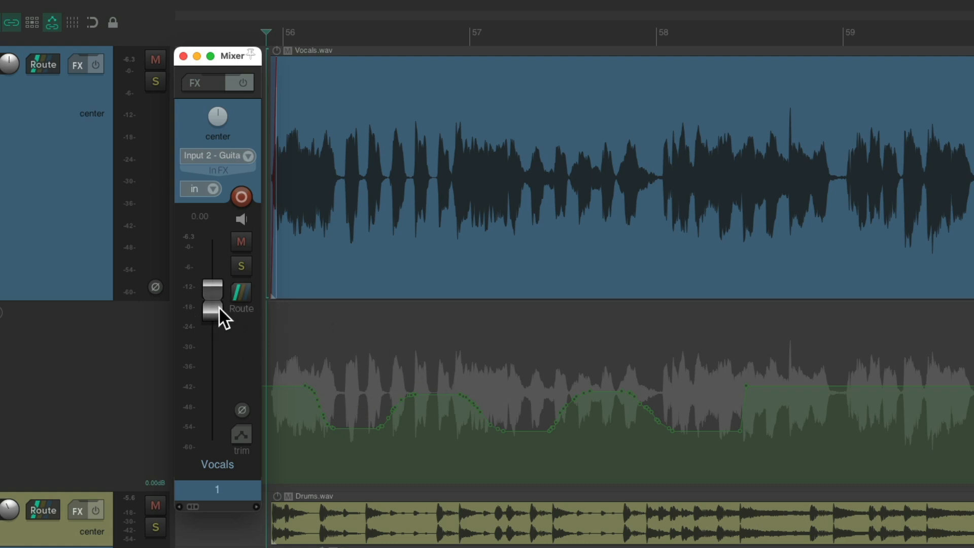
Set the Vocals volume to -2.00 dB in the Routing window, then close it
click(241, 292)
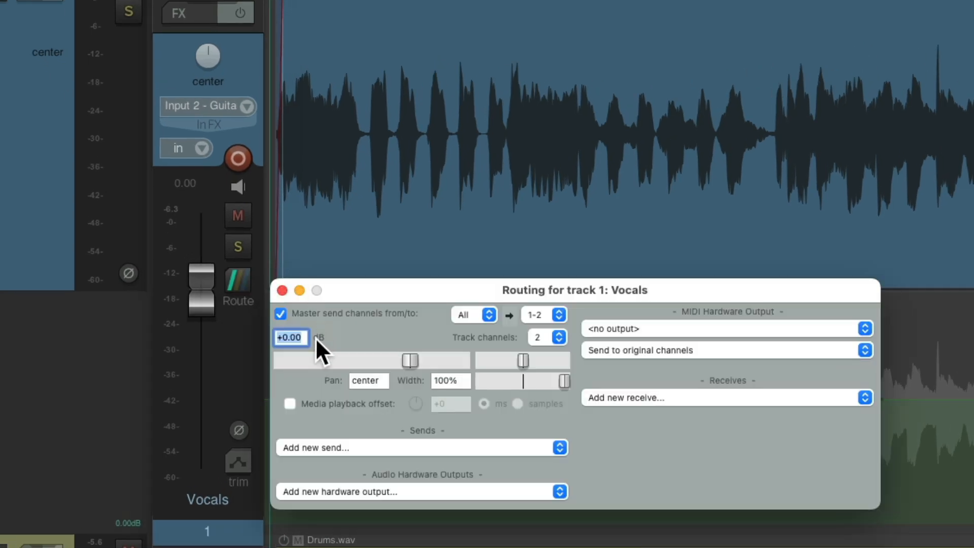
mouse_move(308, 362)
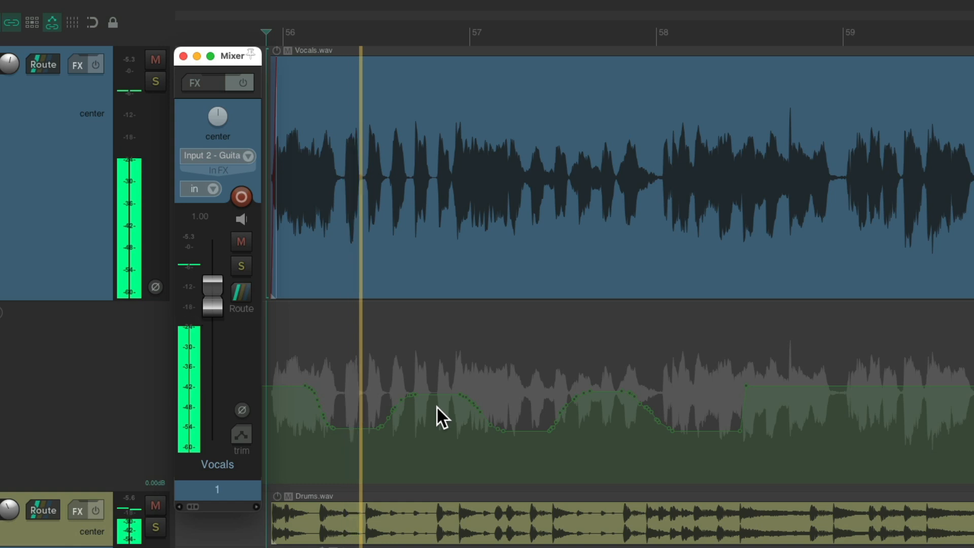
click(241, 293)
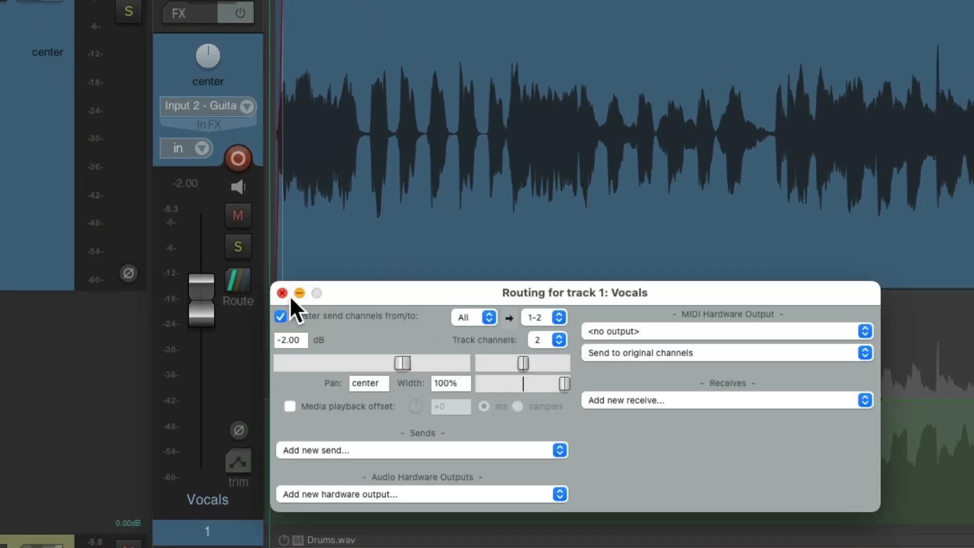
click(282, 293)
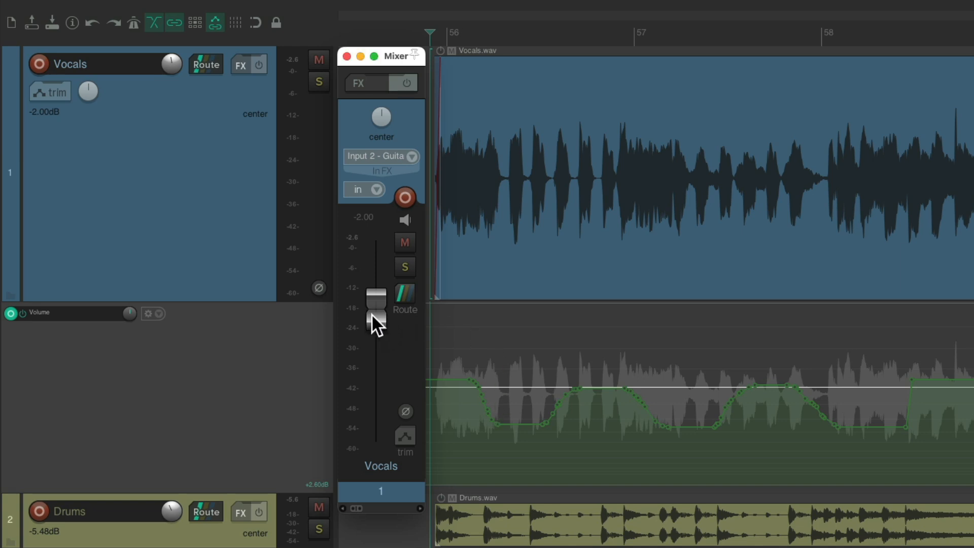
Drag the Vocals mixer fader back up to read 0.00 dB
drag(376, 313, 376, 296)
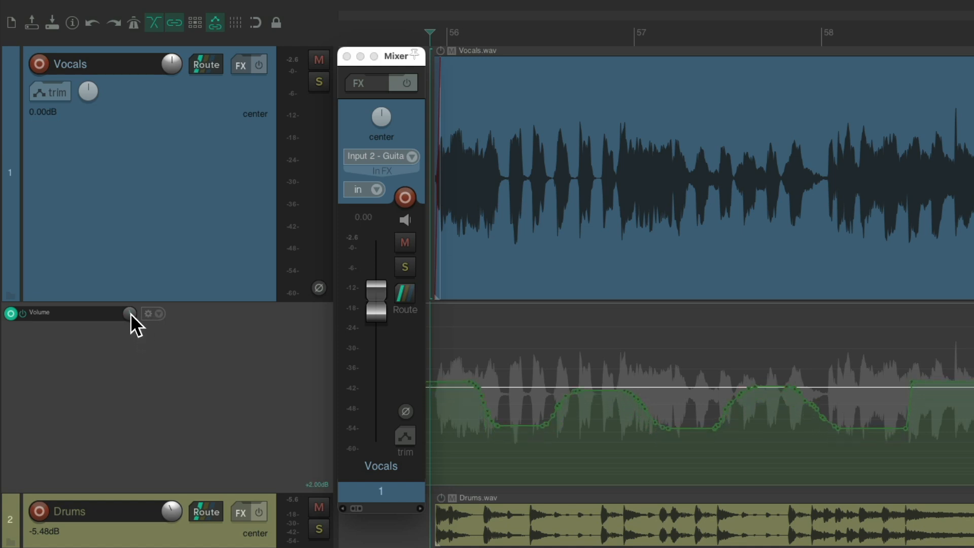
mouse_move(422, 371)
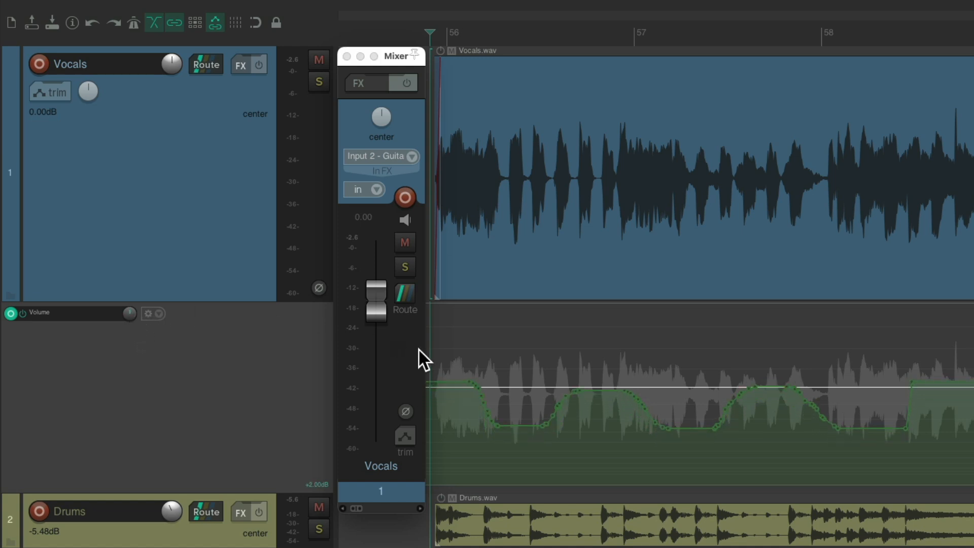
mouse_move(560, 442)
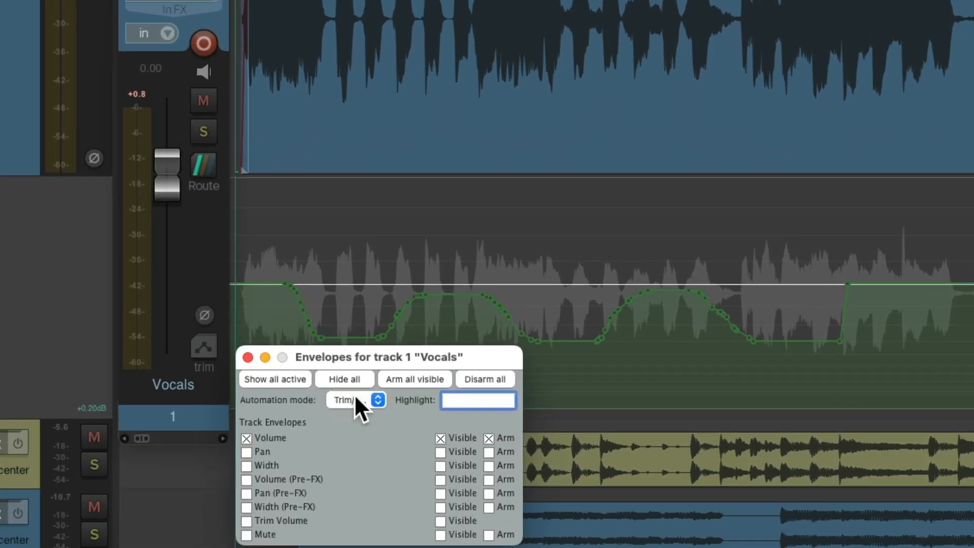
Choose Touch from the Vocals Automation mode dropdown
click(354, 400)
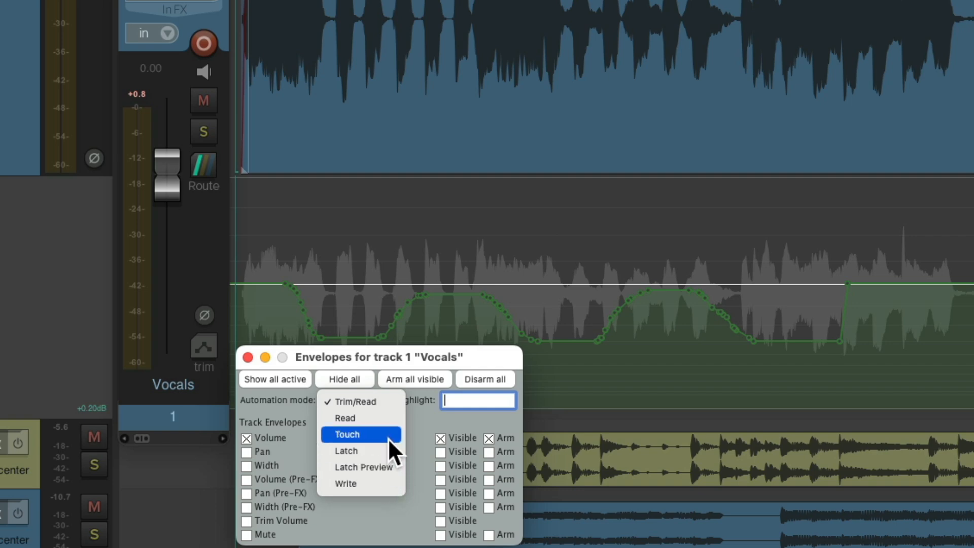
click(347, 434)
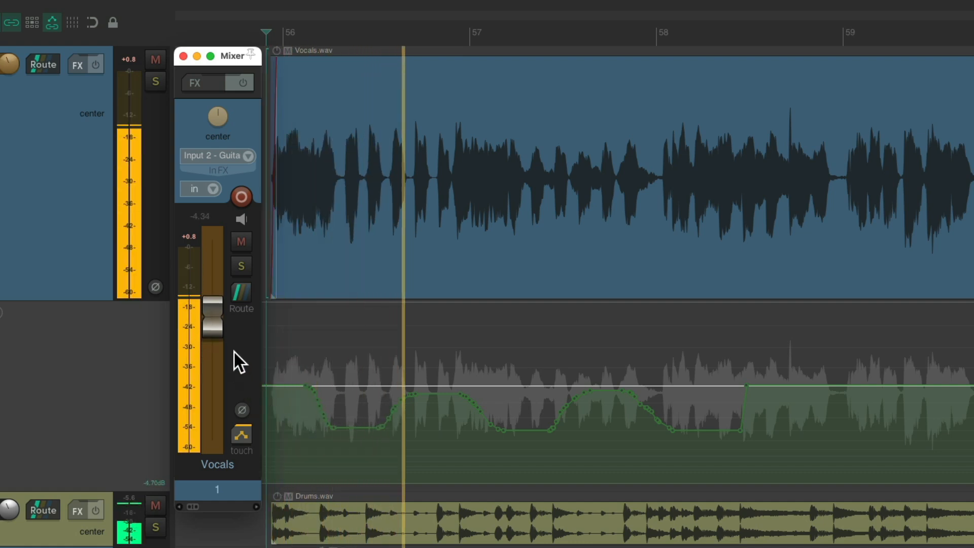
Ride the Vocals fader down and up over several passes to write new volume dips
drag(211, 323, 211, 357)
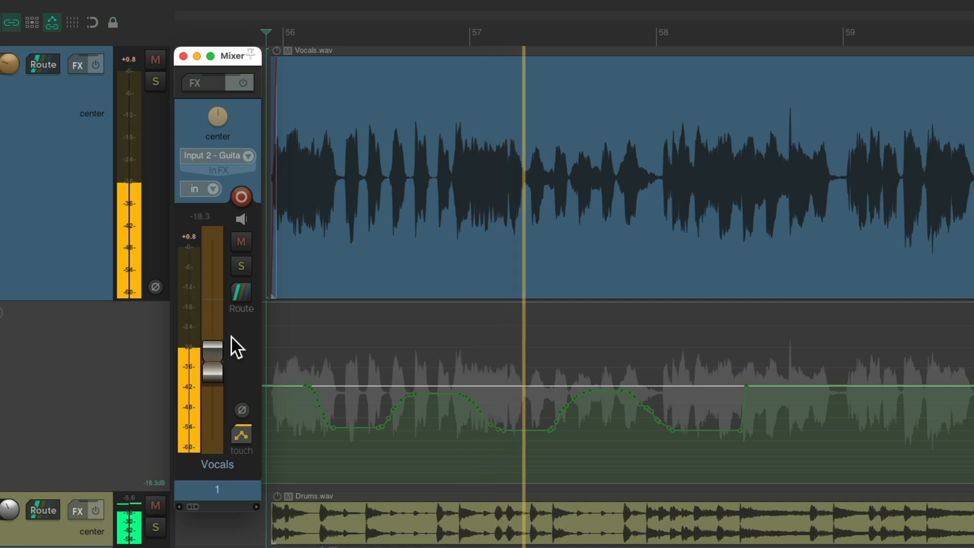
drag(211, 355, 211, 298)
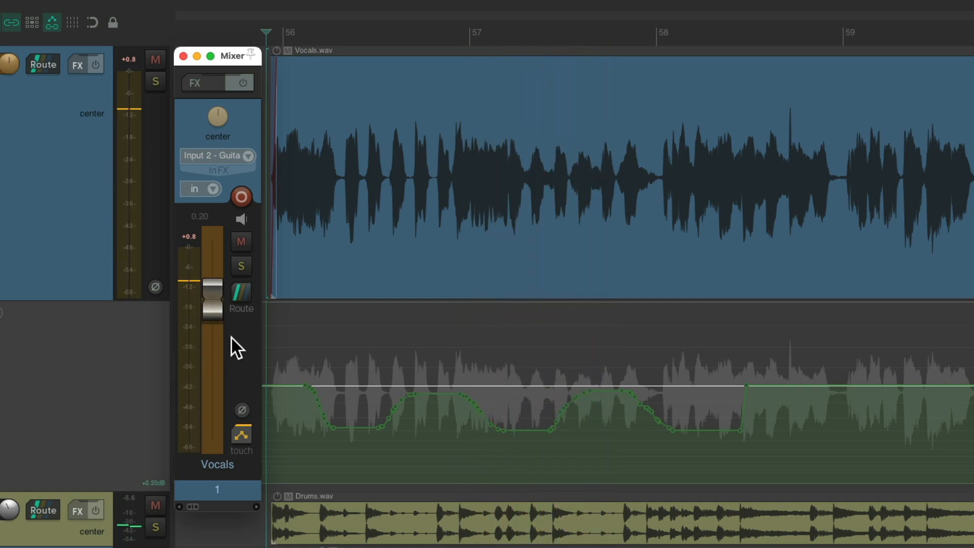
drag(211, 302, 214, 364)
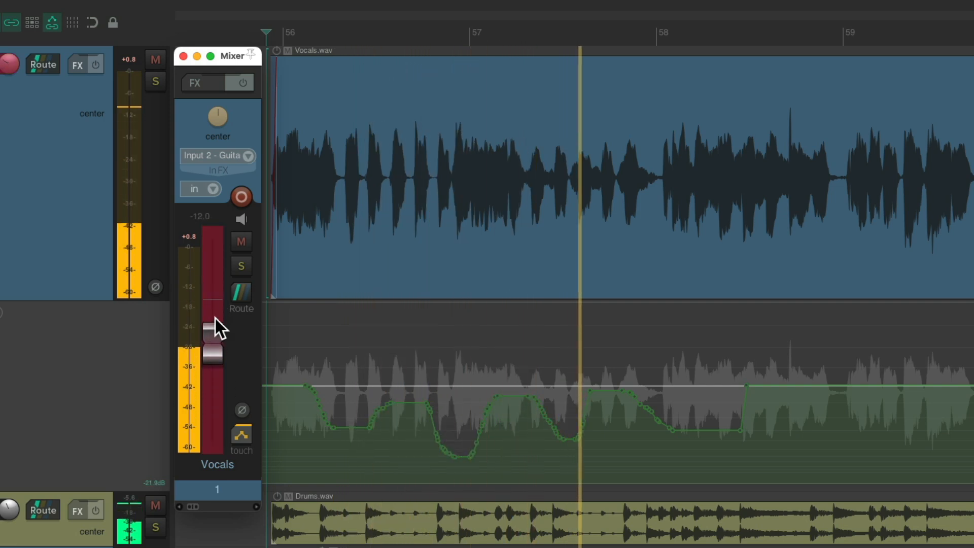
drag(213, 329, 213, 310)
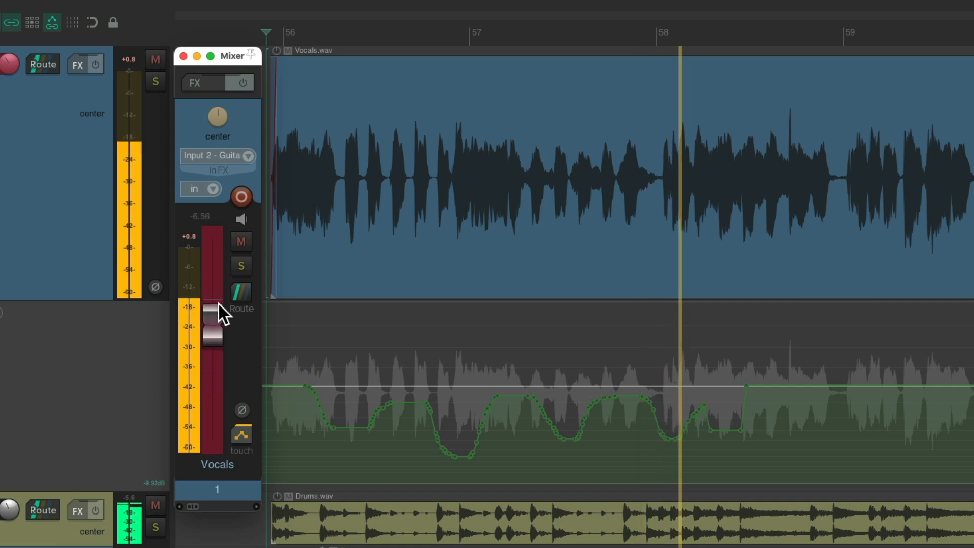
drag(215, 326, 214, 298)
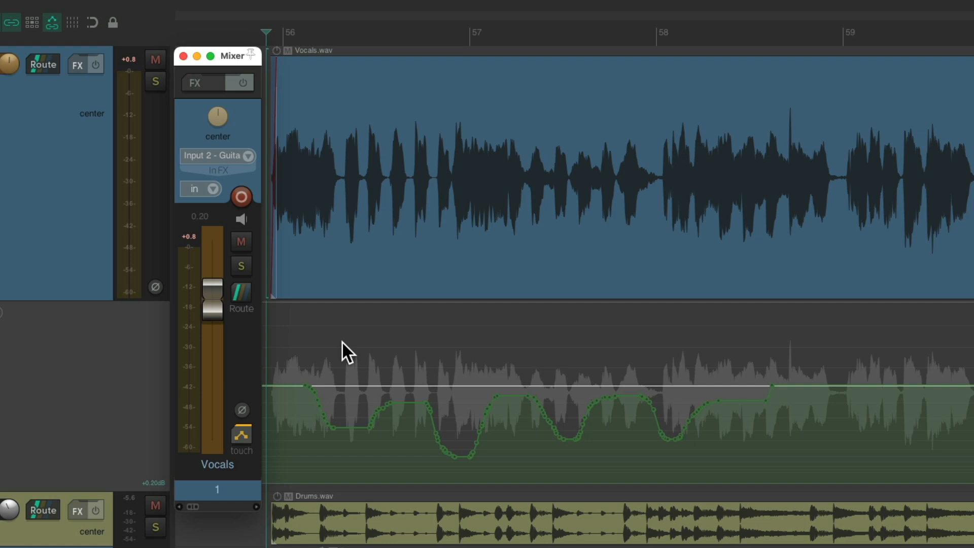
drag(212, 298, 214, 330)
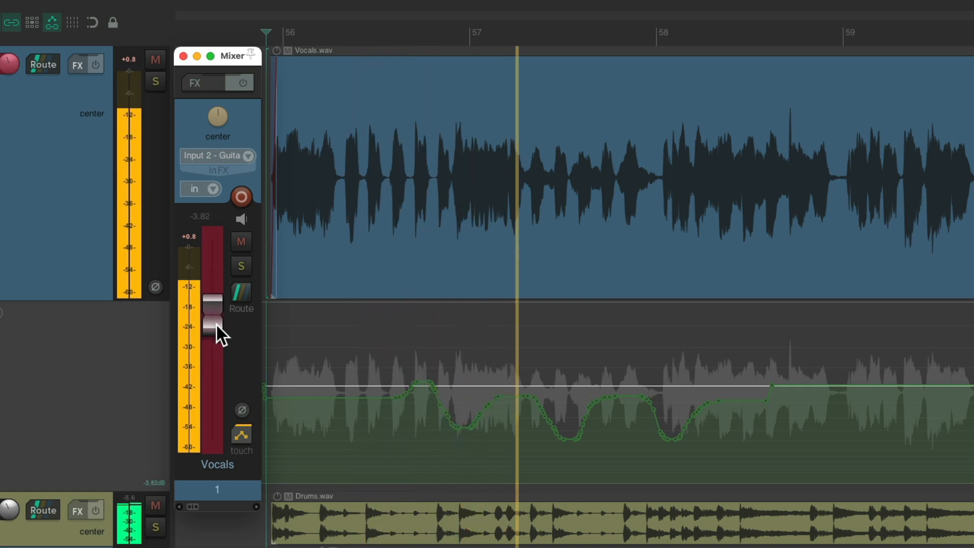
drag(213, 317, 214, 336)
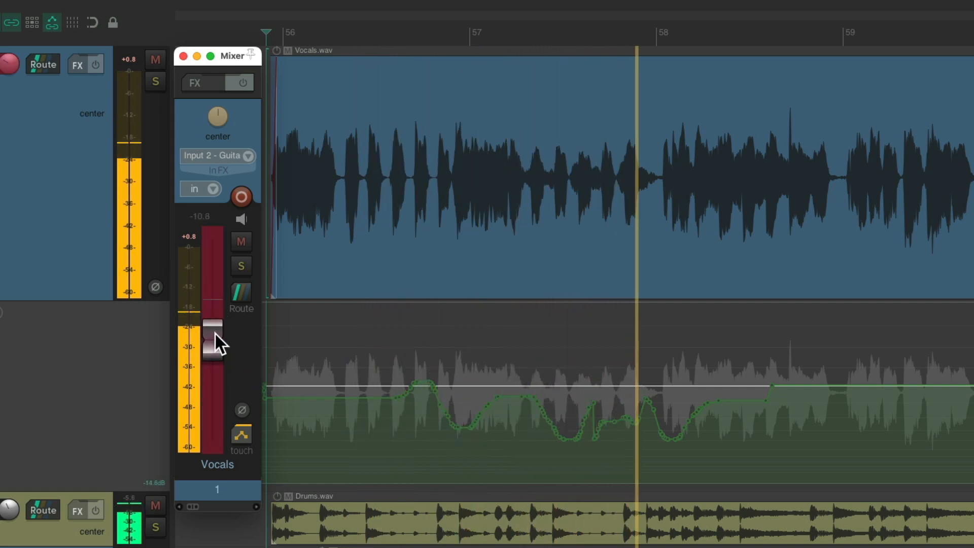
drag(213, 332, 211, 314)
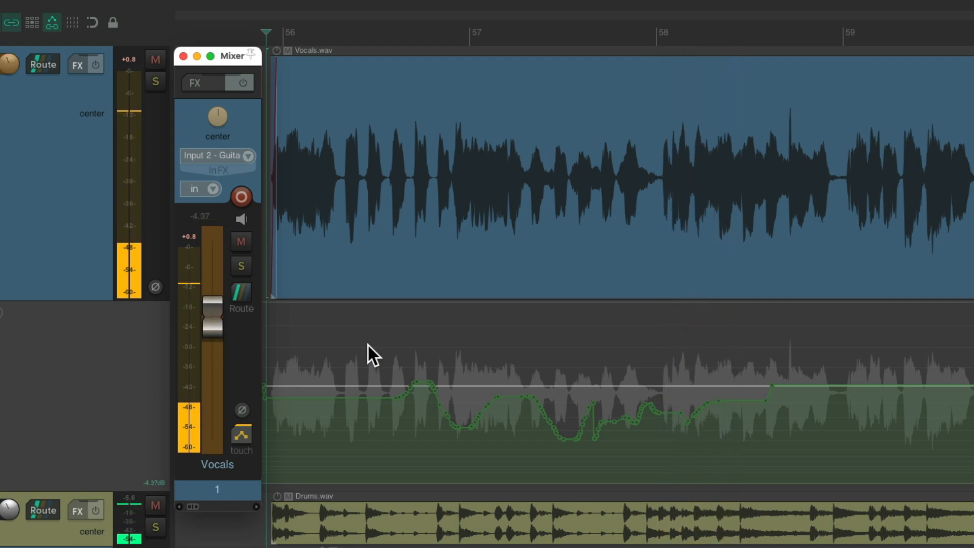
Set the Vocals automation mode to Read and move the fader during playback
click(241, 436)
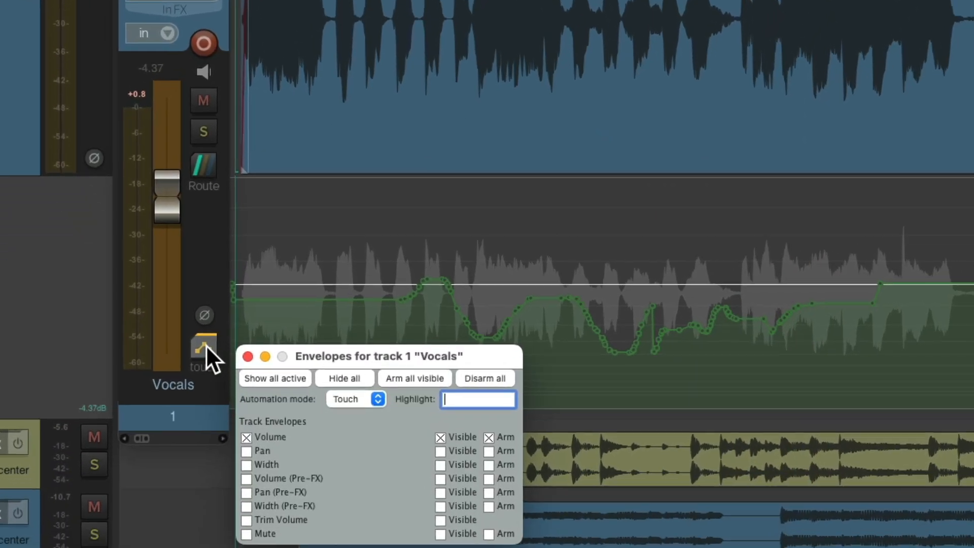
click(356, 400)
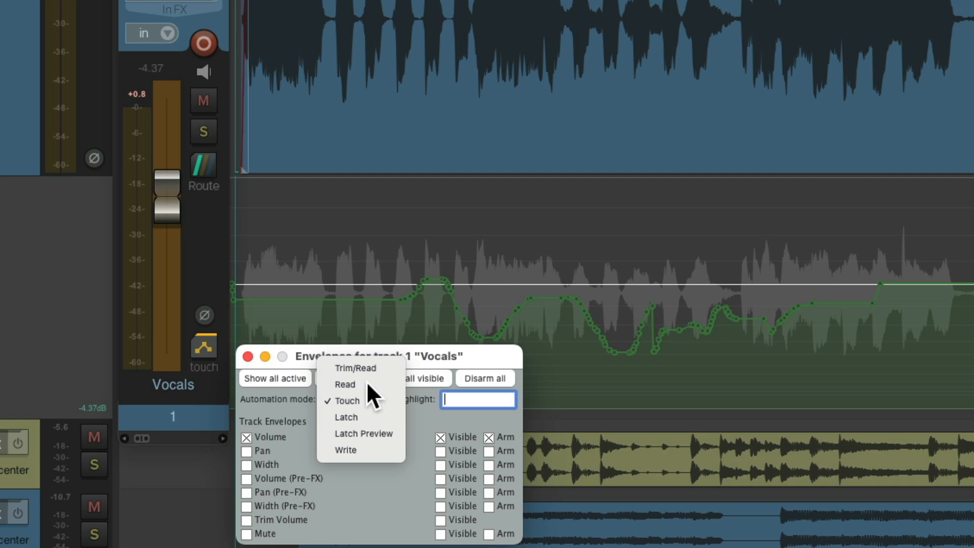
click(345, 384)
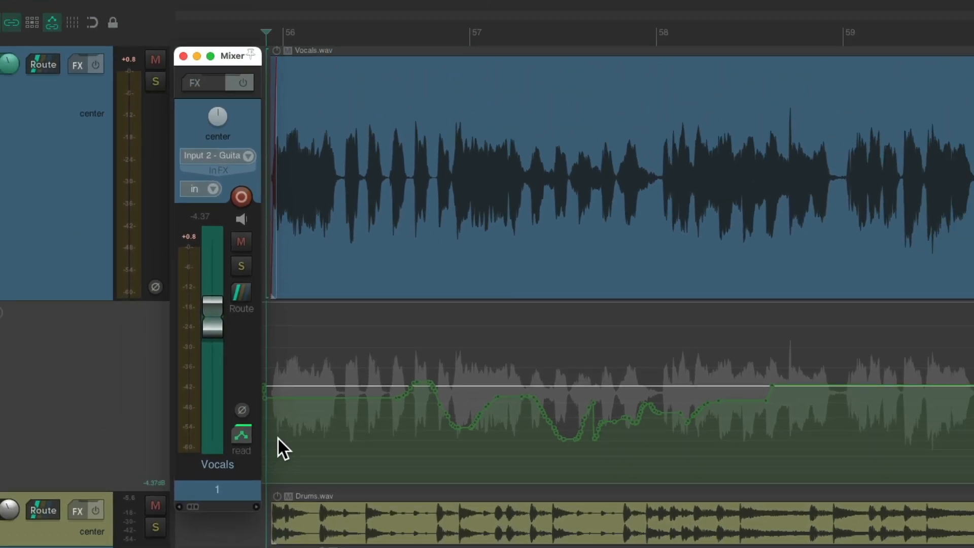
mouse_move(441, 449)
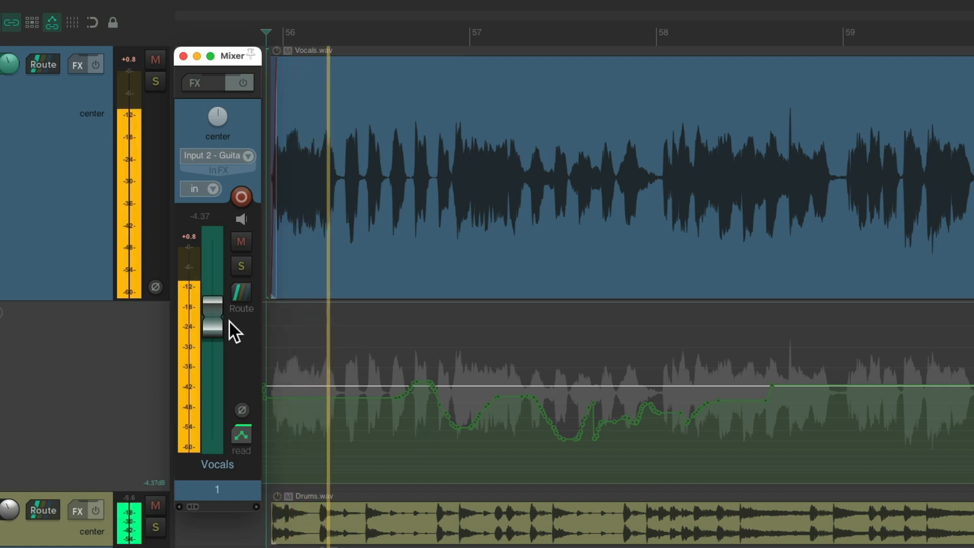
drag(211, 316, 211, 345)
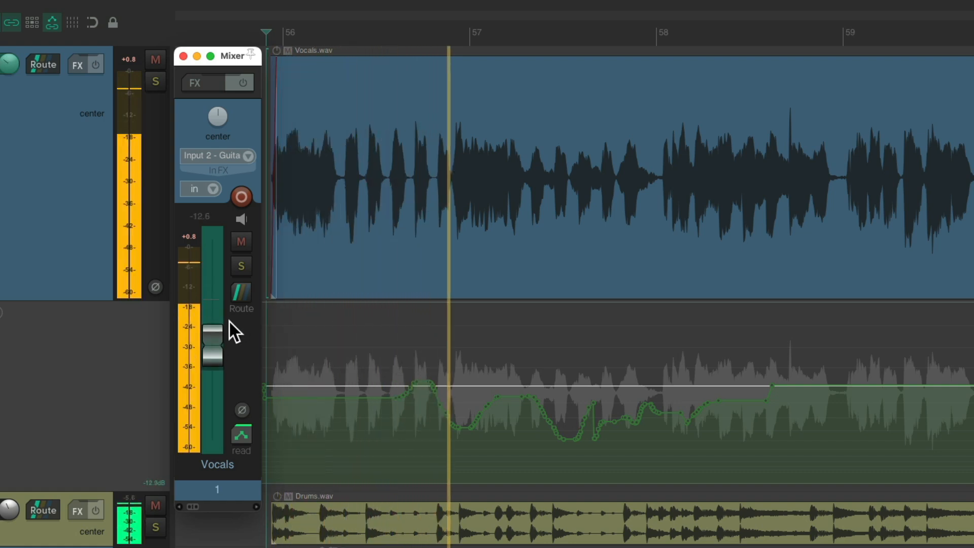
drag(211, 335, 212, 379)
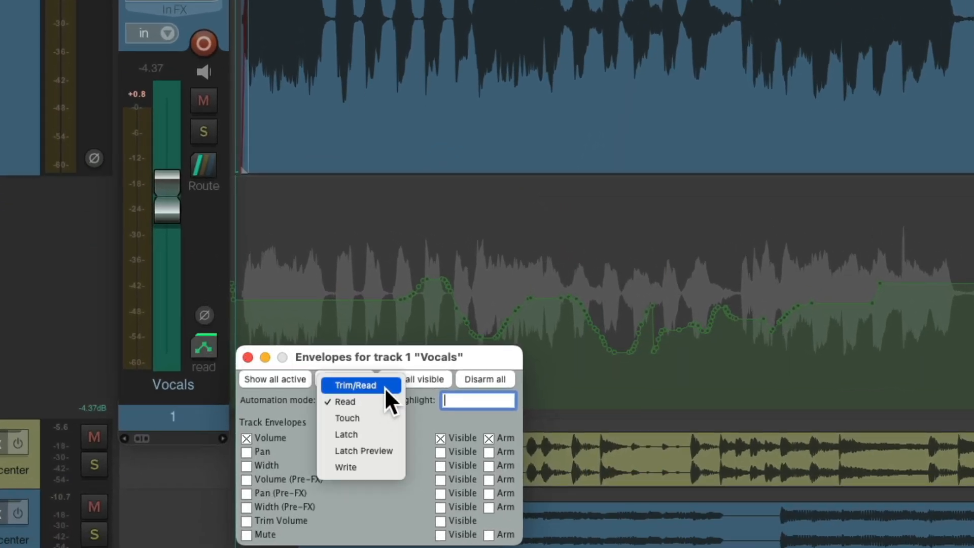
Switch Vocals to Trim/Read mode and trim its level live to about -2.5 dB
click(355, 385)
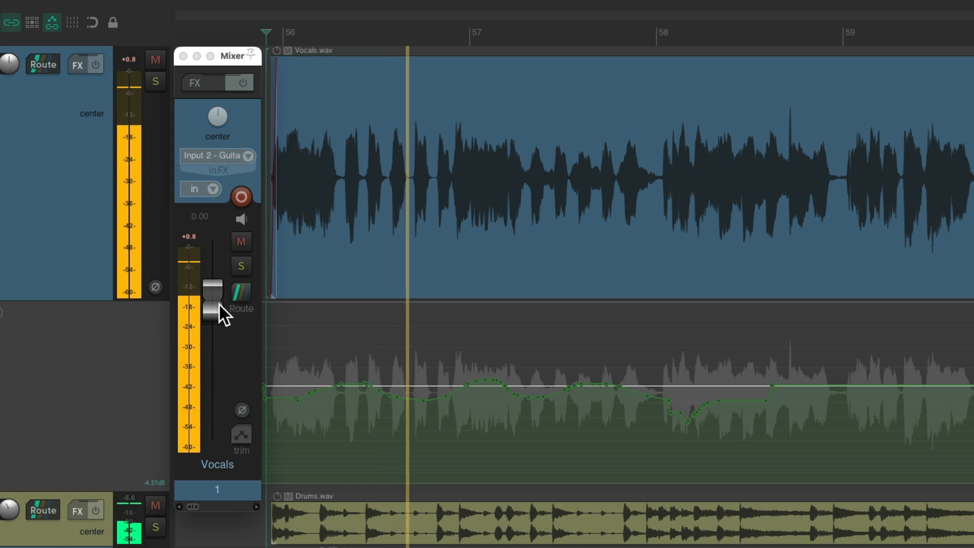
drag(214, 295, 214, 310)
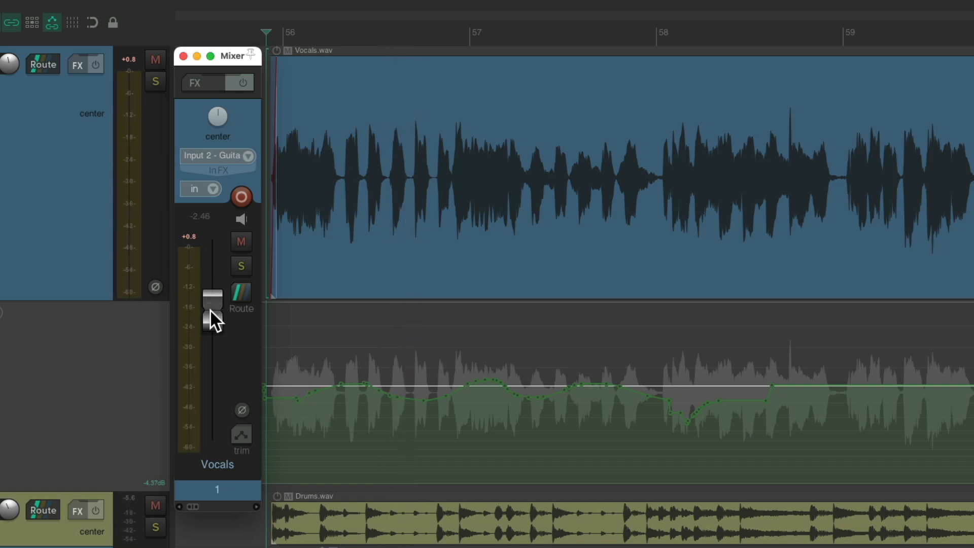
mouse_move(219, 325)
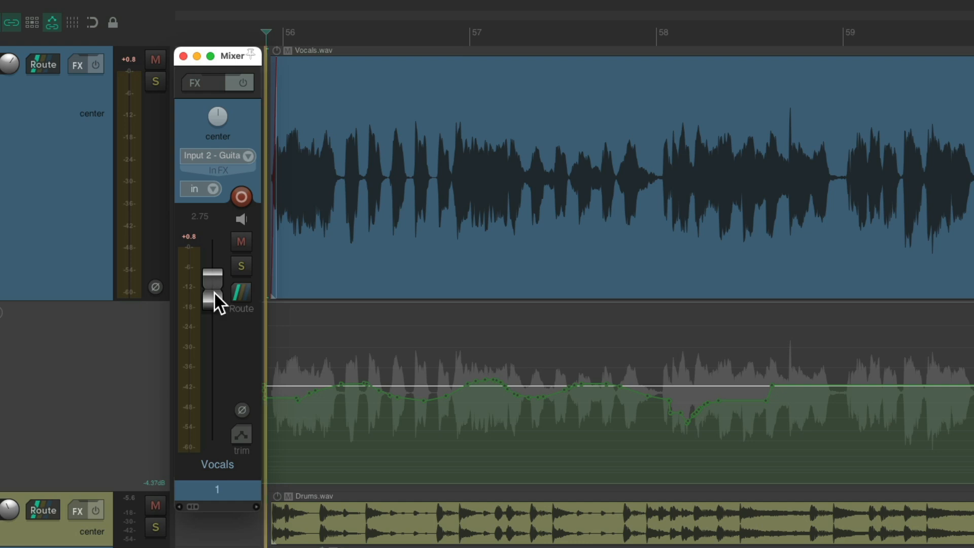
drag(214, 289, 216, 323)
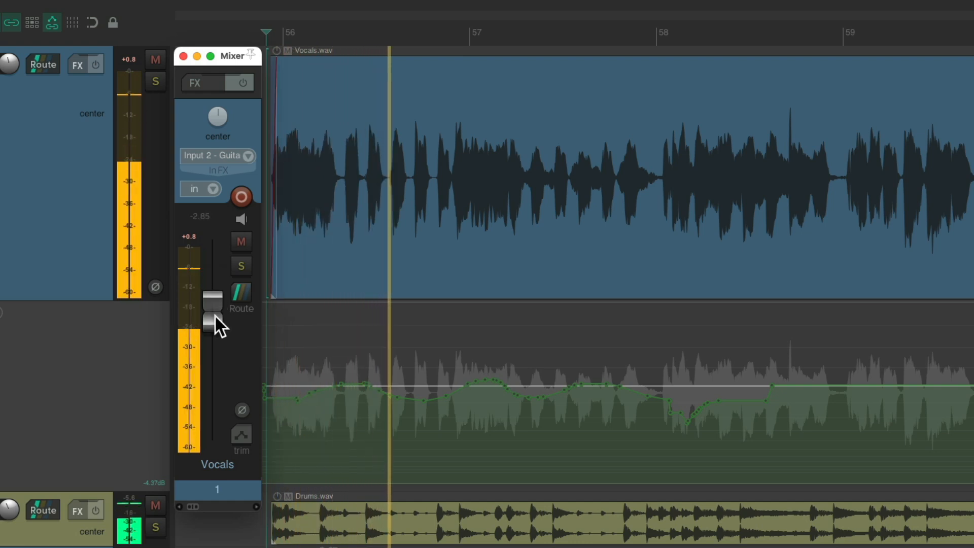
drag(214, 320, 214, 304)
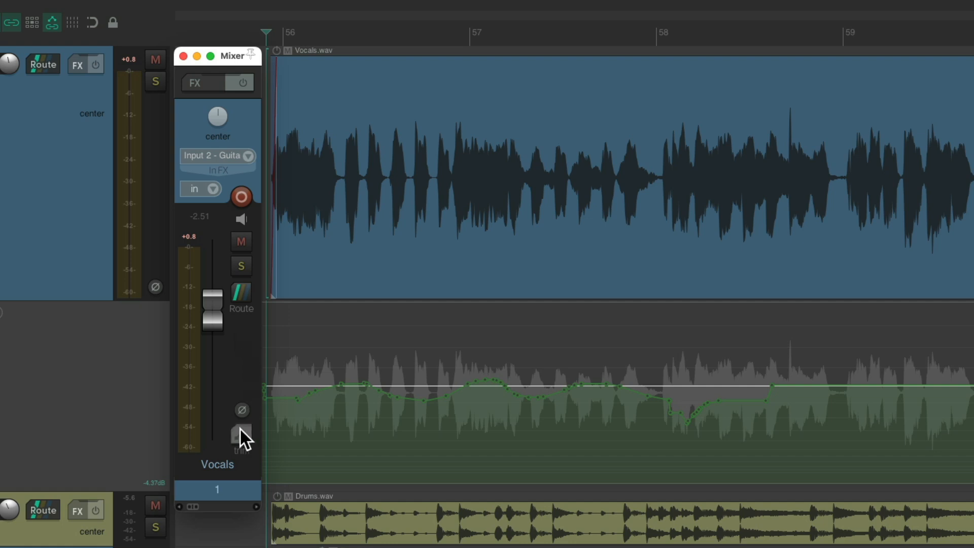
Reveal the flat Trim Volume envelope lane on the Vocals track
click(242, 431)
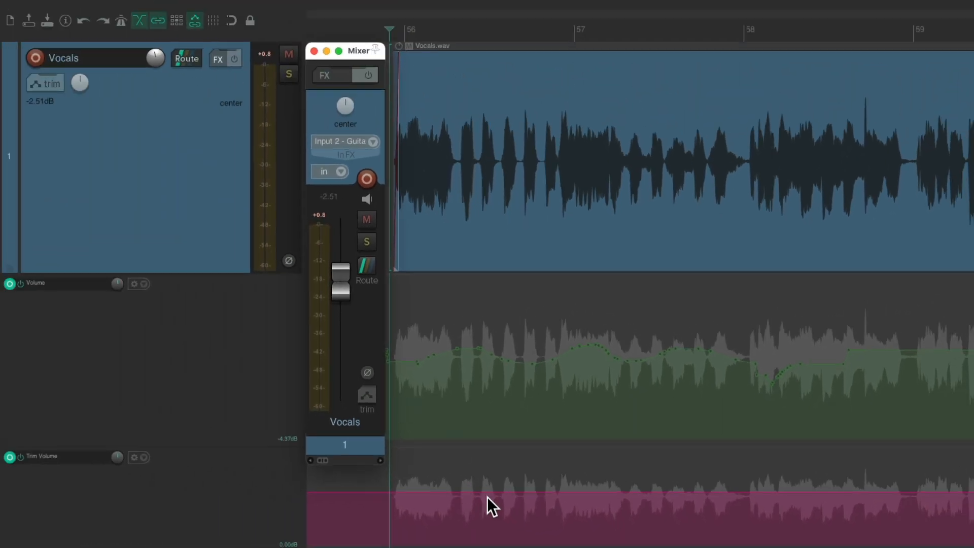
mouse_move(550, 478)
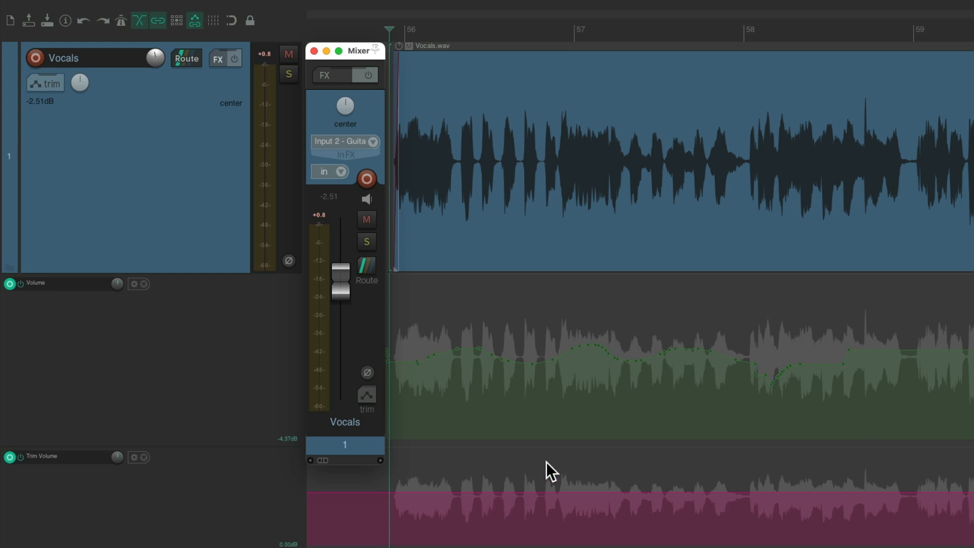
mouse_move(537, 504)
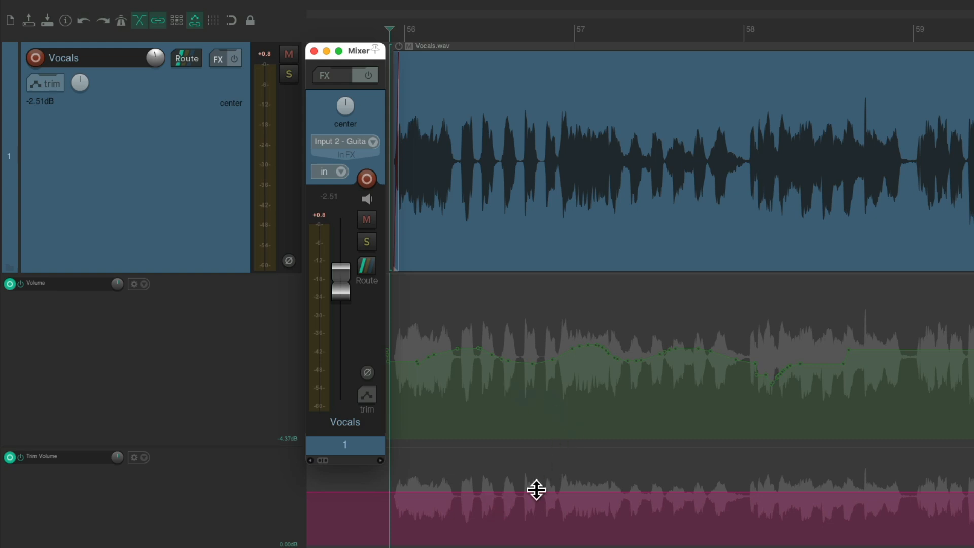
mouse_move(509, 397)
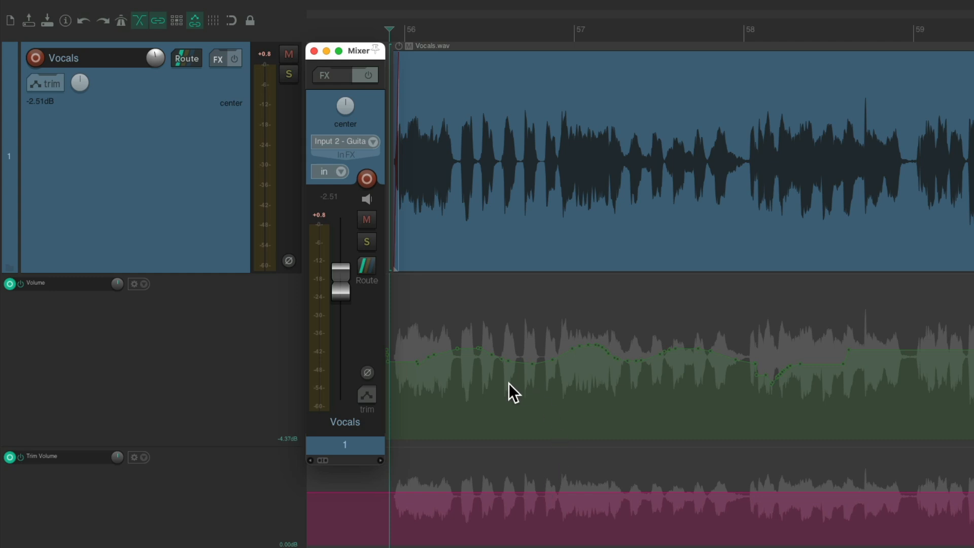
mouse_move(532, 403)
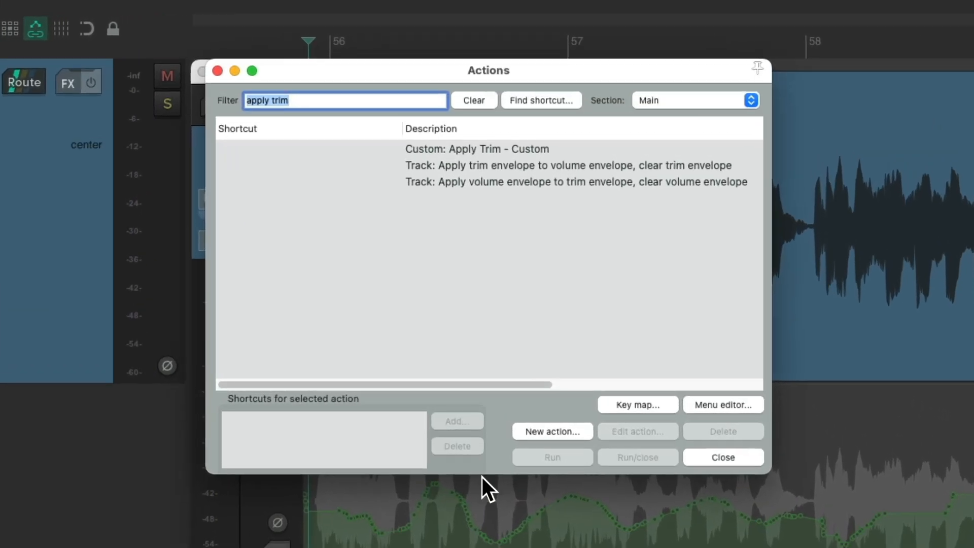
Run 'Apply volume envelope to trim envelope, clear volume envelope', then show the flat volume lane
click(576, 182)
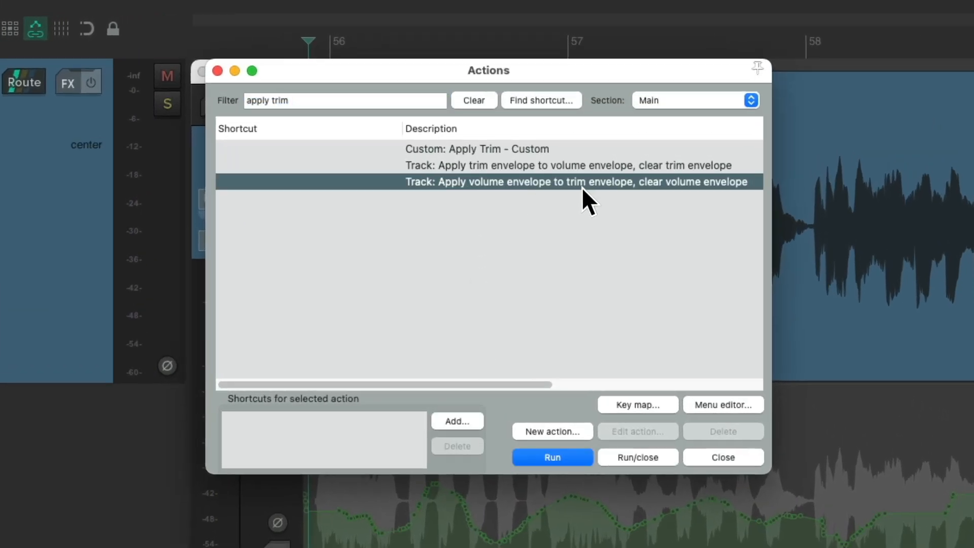
mouse_move(665, 202)
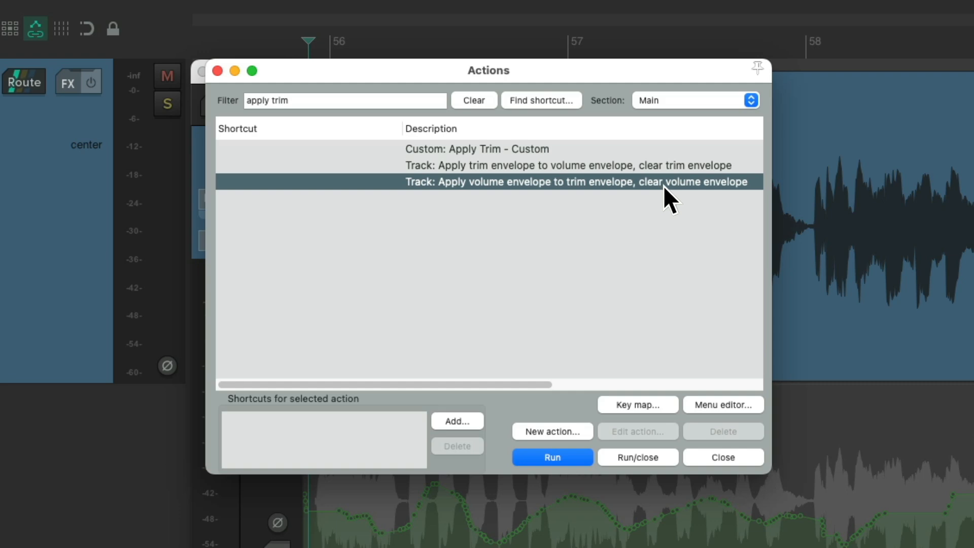
click(553, 457)
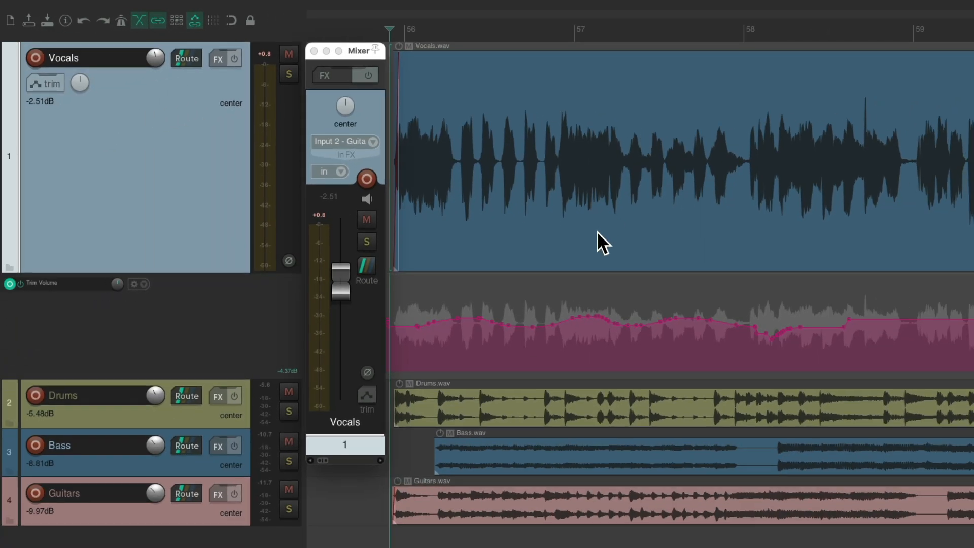
mouse_move(557, 341)
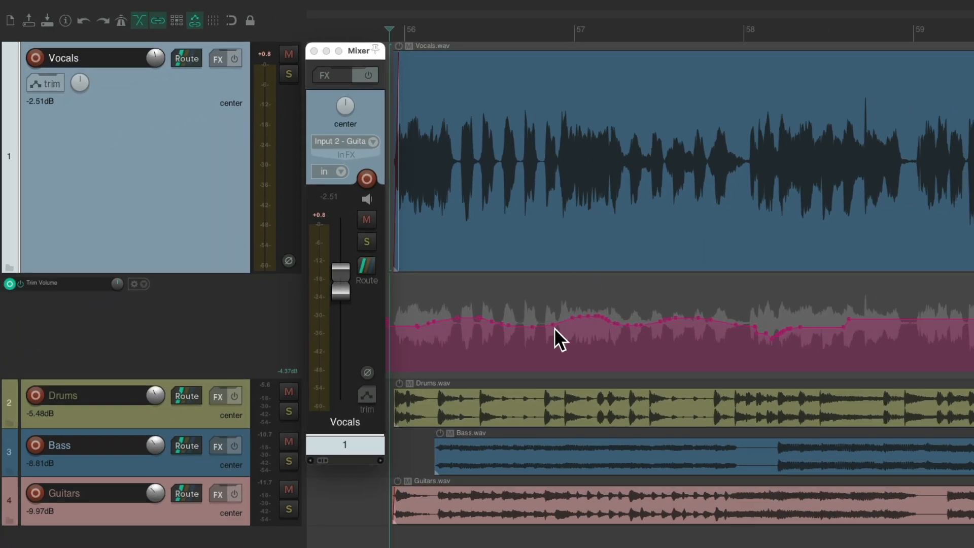
key(v)
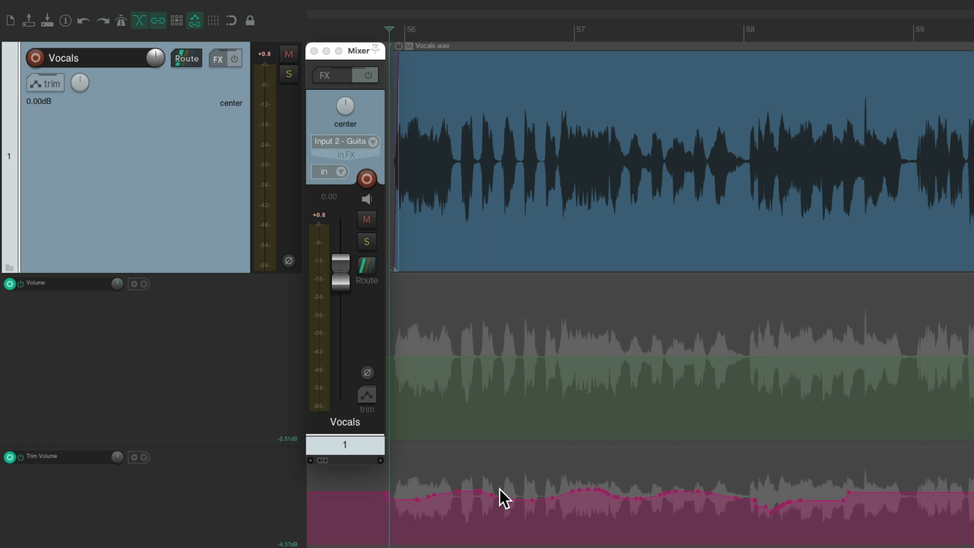
mouse_move(560, 509)
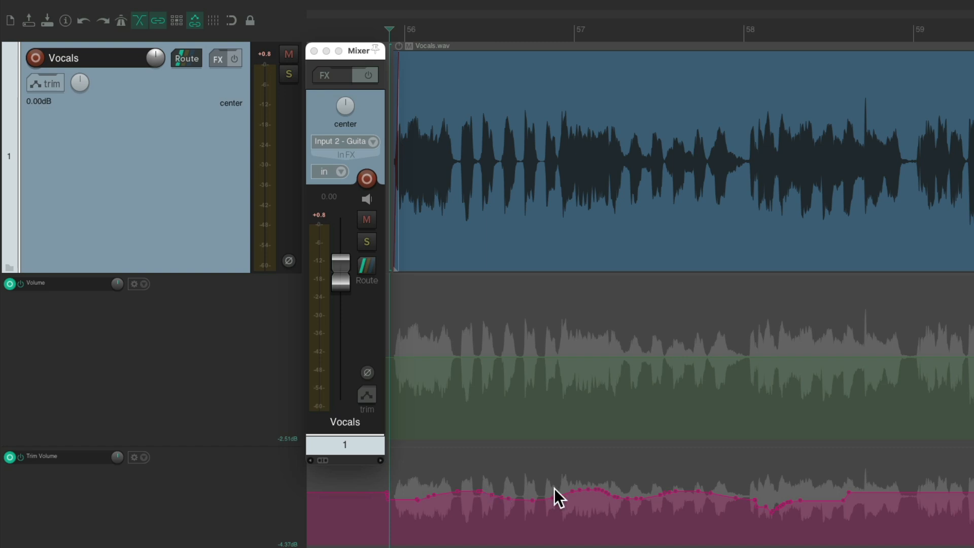
mouse_move(581, 338)
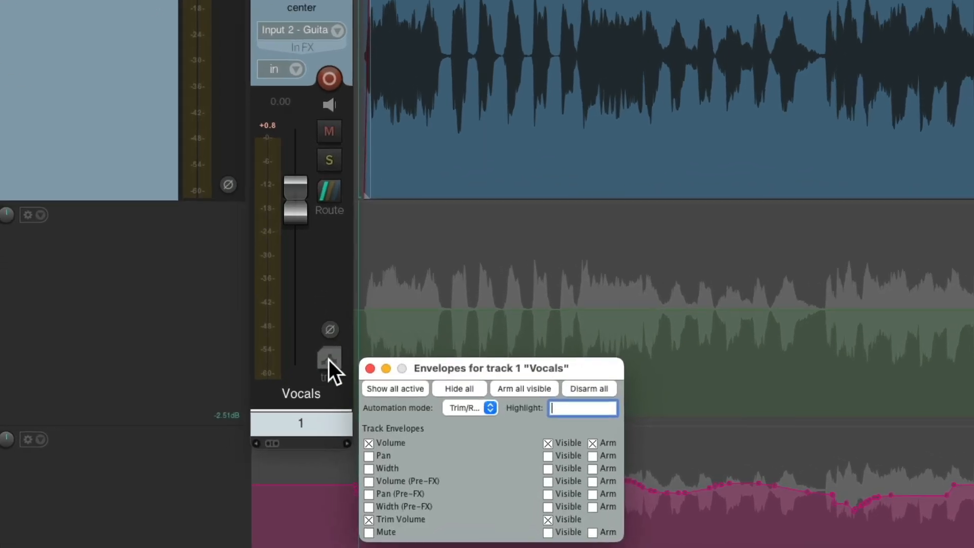
Set Vocals automation to Write and ride the fader to record a new volume pass
click(469, 407)
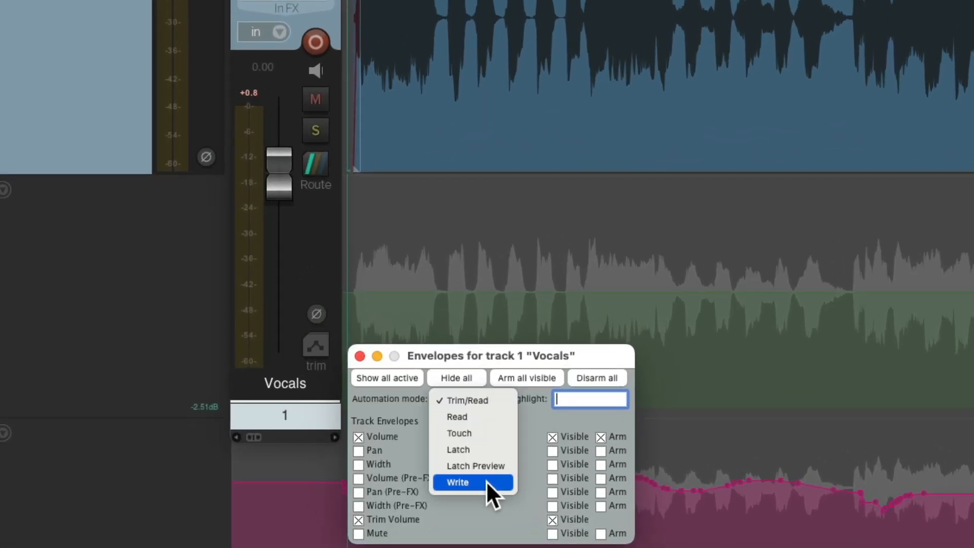
click(458, 482)
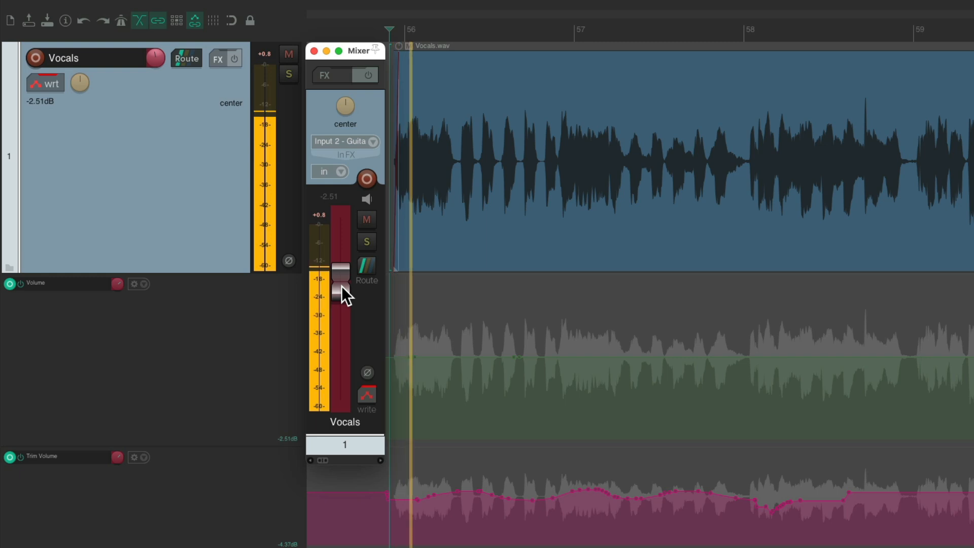
drag(340, 271, 340, 311)
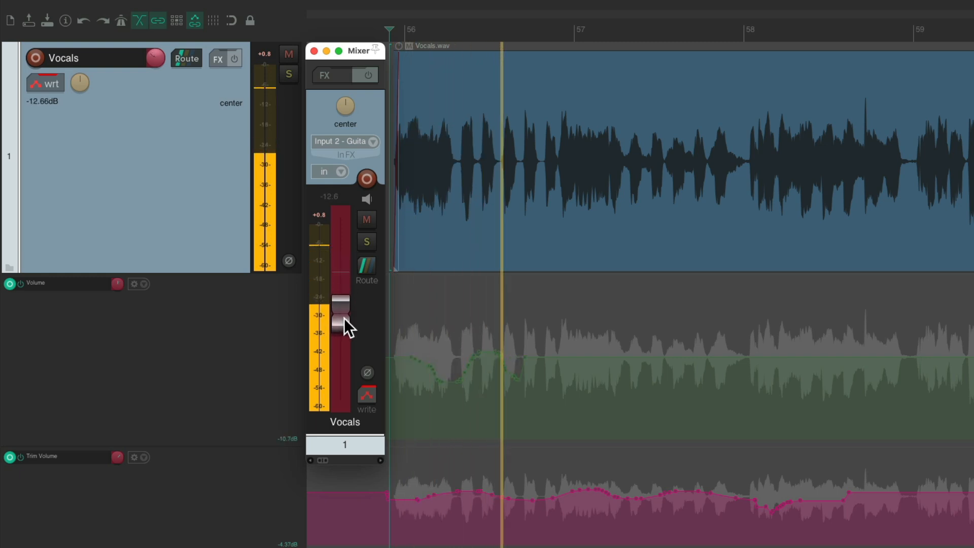
drag(340, 308, 340, 286)
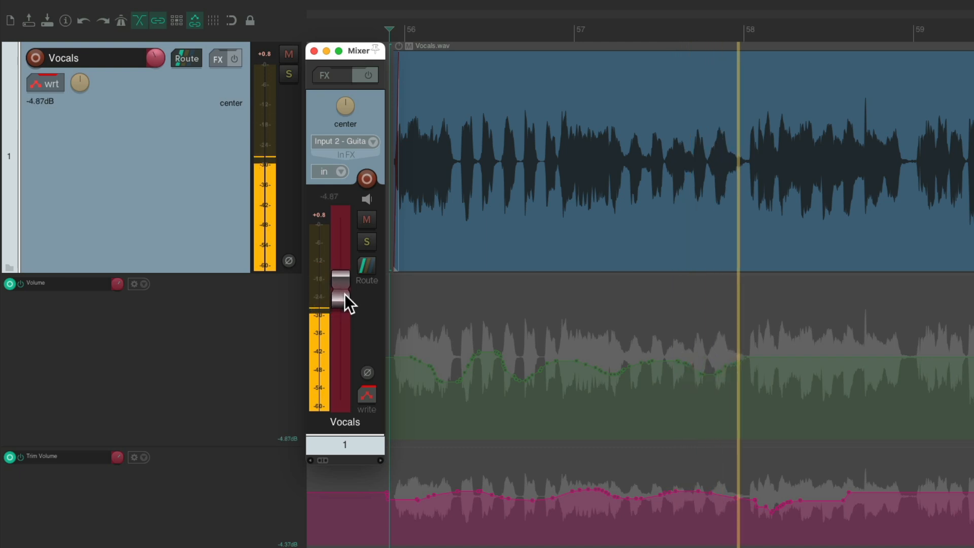
drag(341, 283, 342, 298)
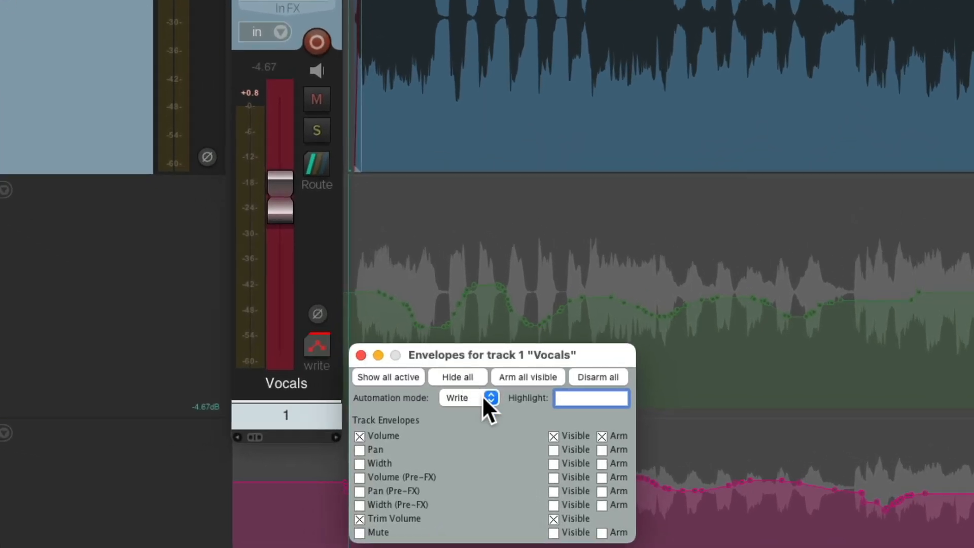
Set Vocals back to Trim/Read mode and adjust the fader while the new pass plays
click(491, 398)
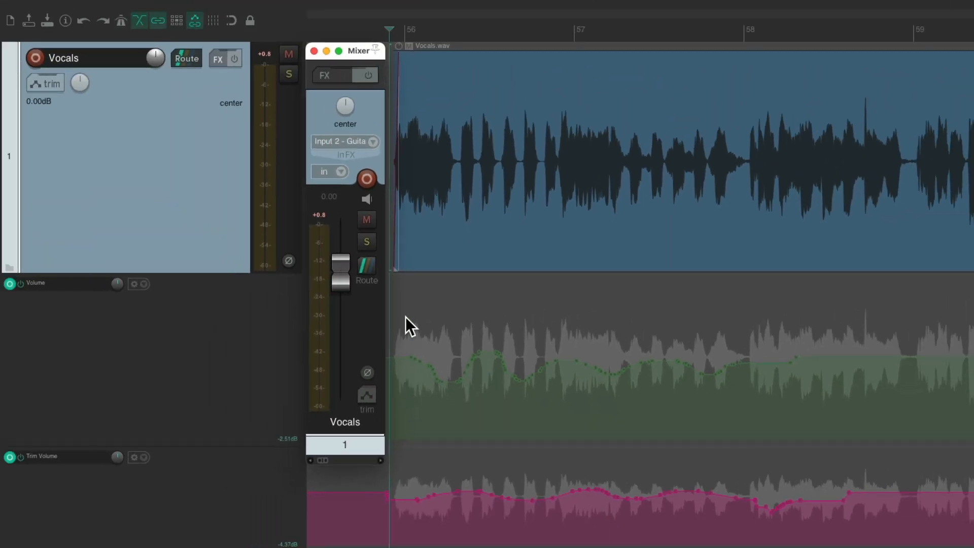
mouse_move(483, 417)
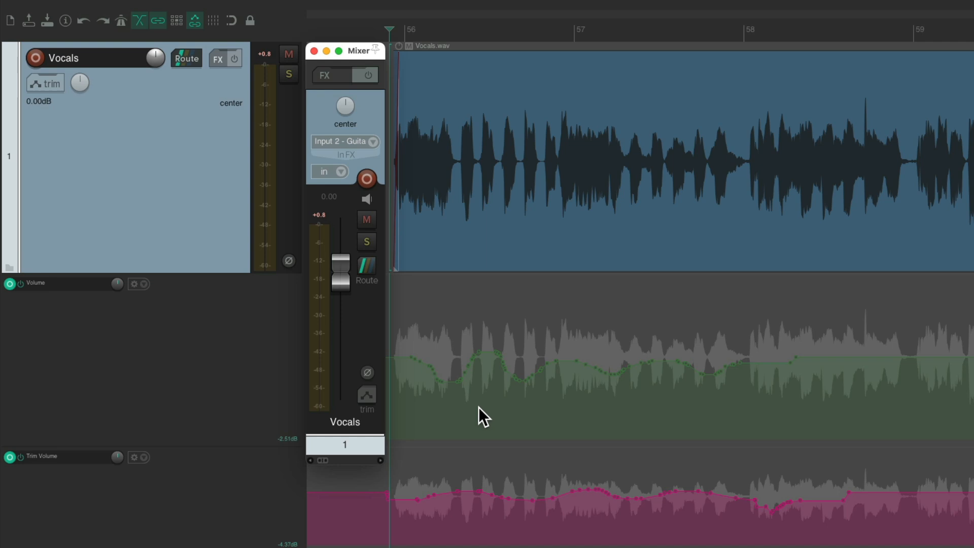
drag(341, 268, 341, 293)
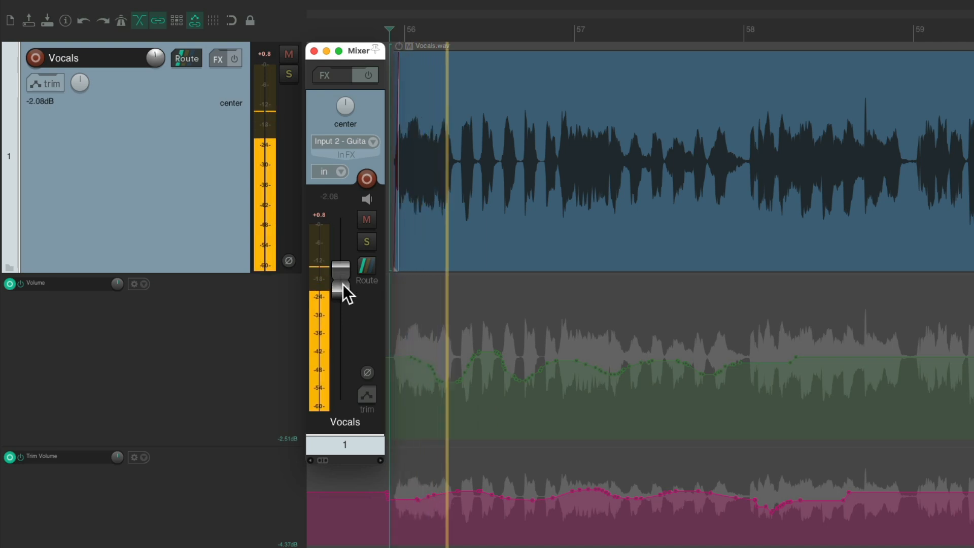
drag(340, 273, 340, 285)
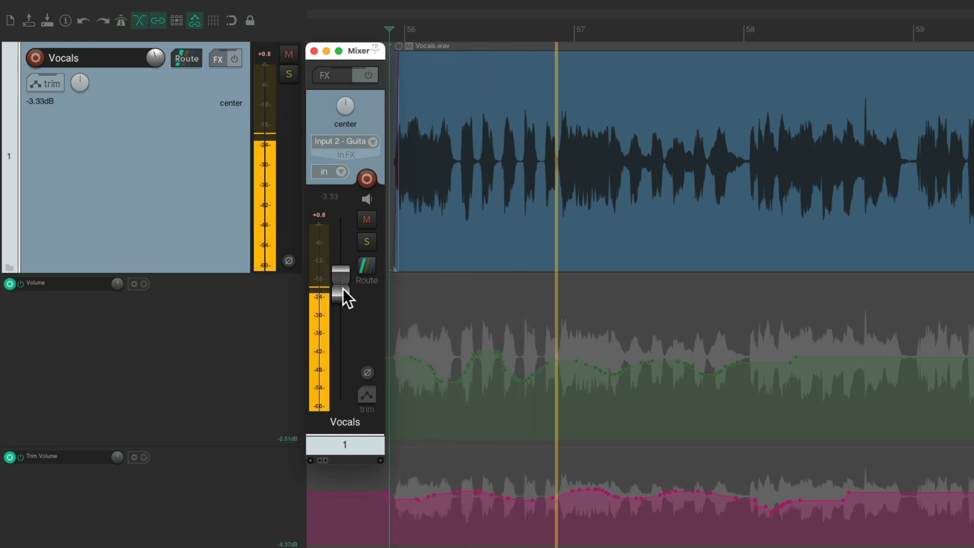
drag(340, 277, 340, 304)
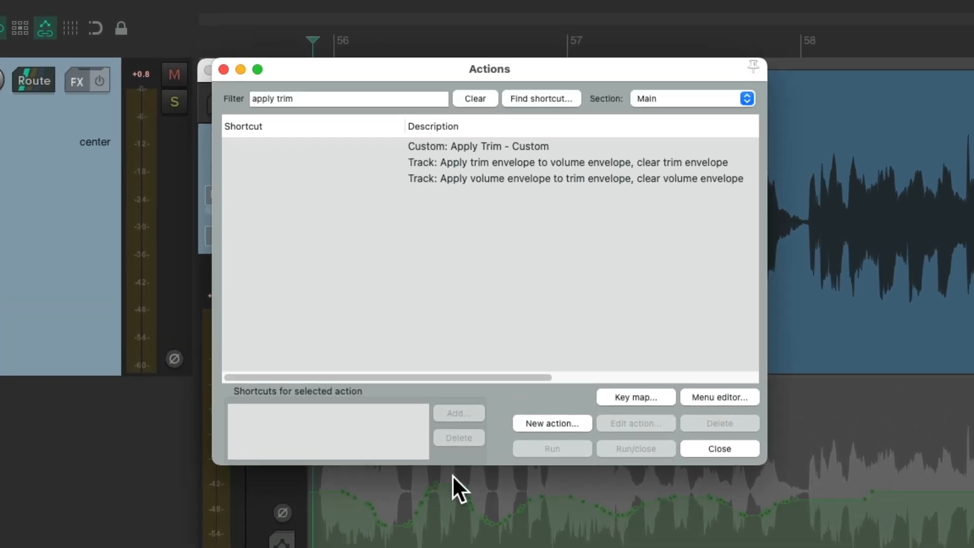
Run 'Apply trim envelope to volume envelope, clear trim envelope' and reset the Vocals fader to 0.00 dB
click(565, 166)
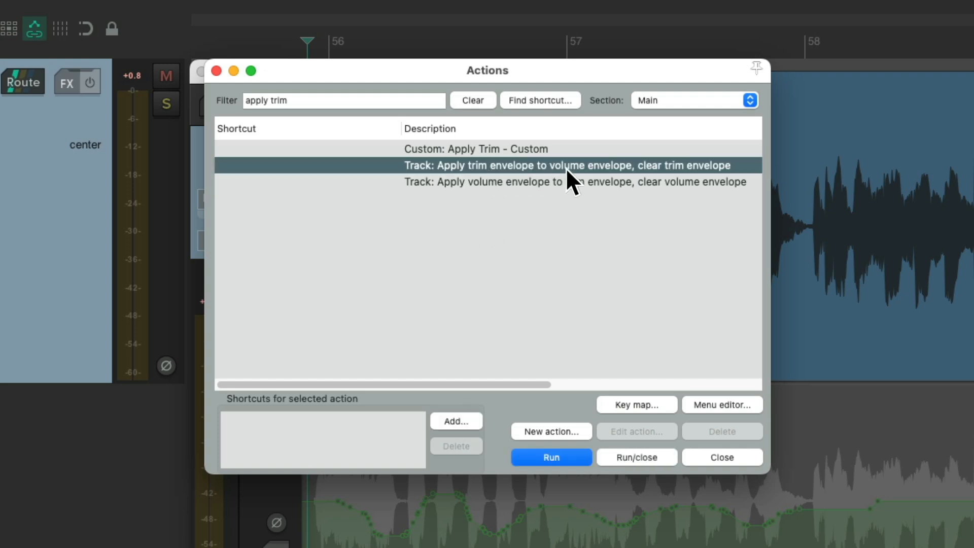
mouse_move(667, 190)
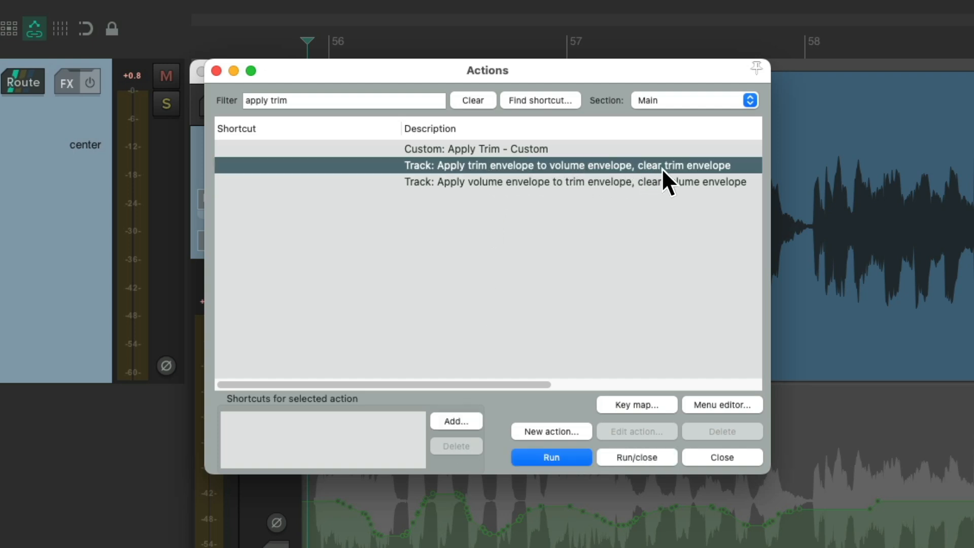
click(552, 456)
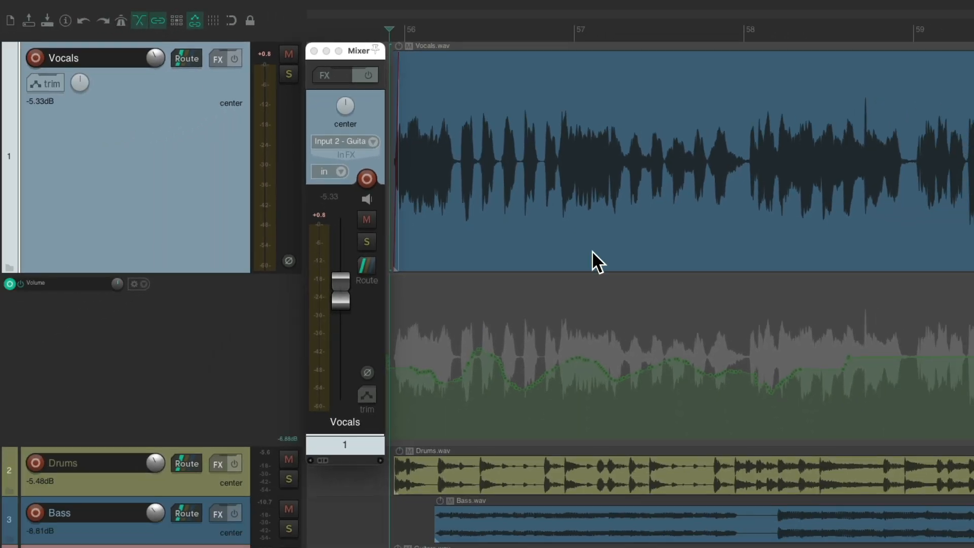
mouse_move(540, 397)
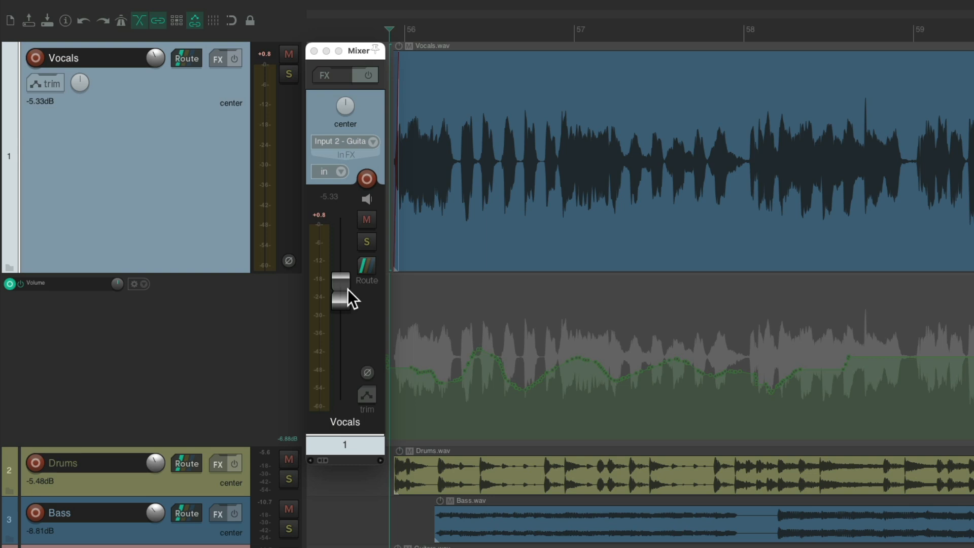
drag(341, 283, 341, 261)
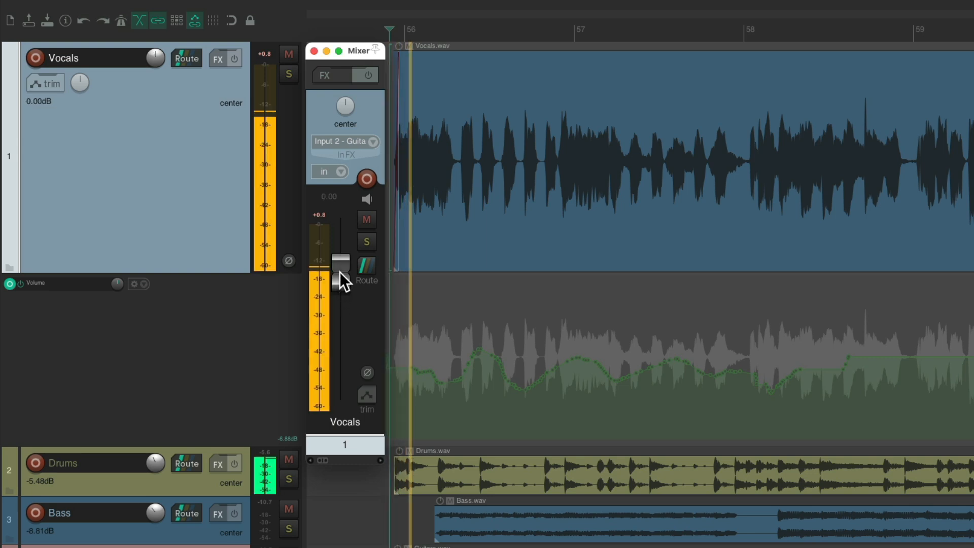